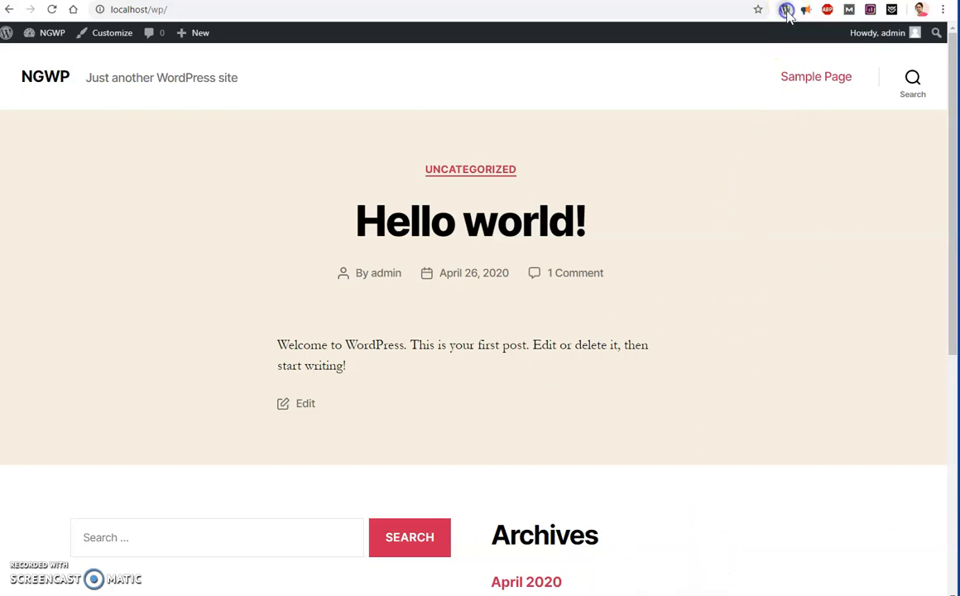
Reveal the NGWP stack with Wappalyzer: WordPress 5.4, Nginx 1.17.10, PHP 7.4.2, MySQL
{"action": "left_click", "coordinate": [786, 9]}
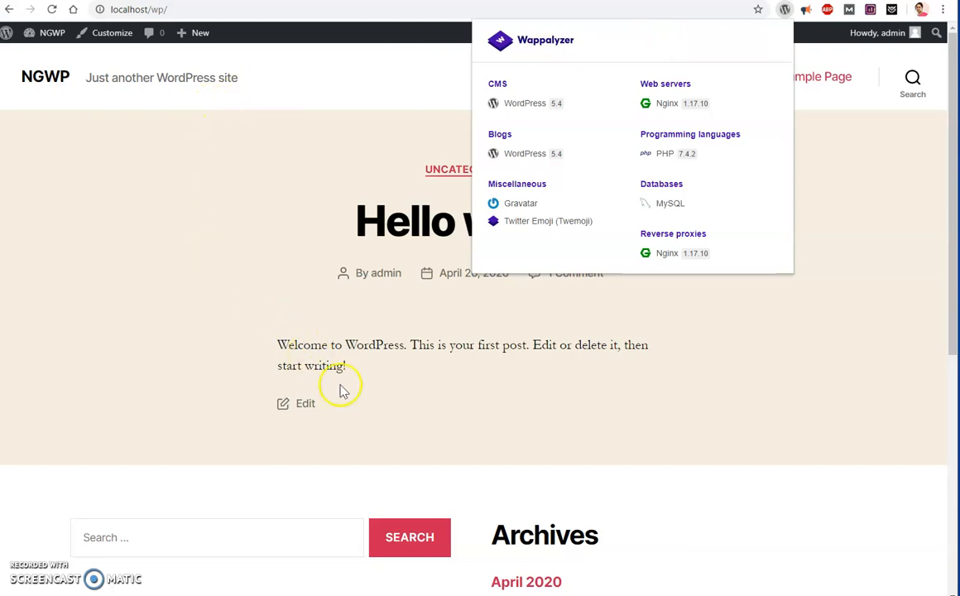
{"action": "mouse_move", "coordinate": [661, 254]}
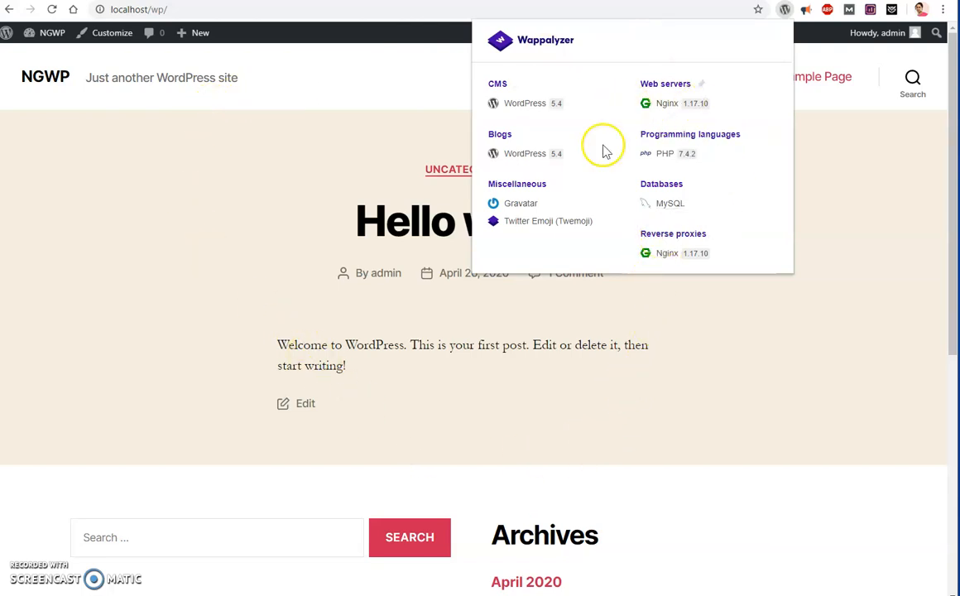
{"action": "mouse_move", "coordinate": [645, 323]}
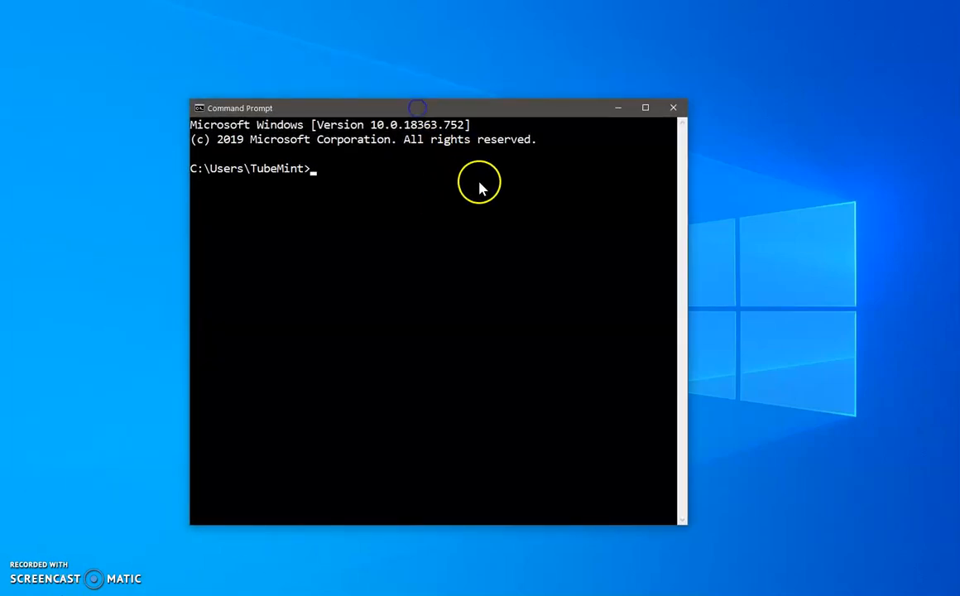
{"action": "mouse_move", "coordinate": [497, 203]}
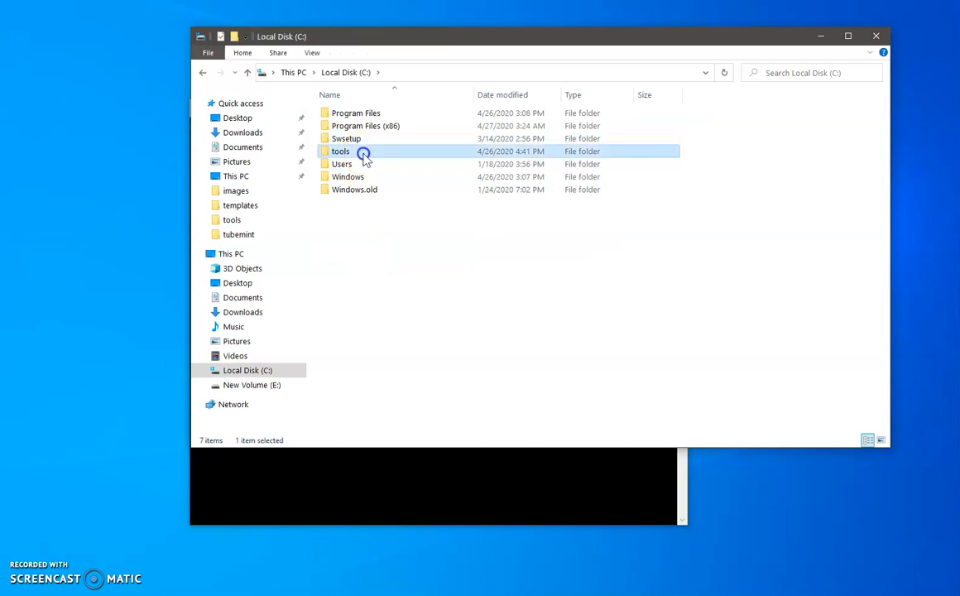
Navigate through tools and nginx into the html folder at C:\tools\nginx\html
{"action": "double_click", "coordinate": [340, 150]}
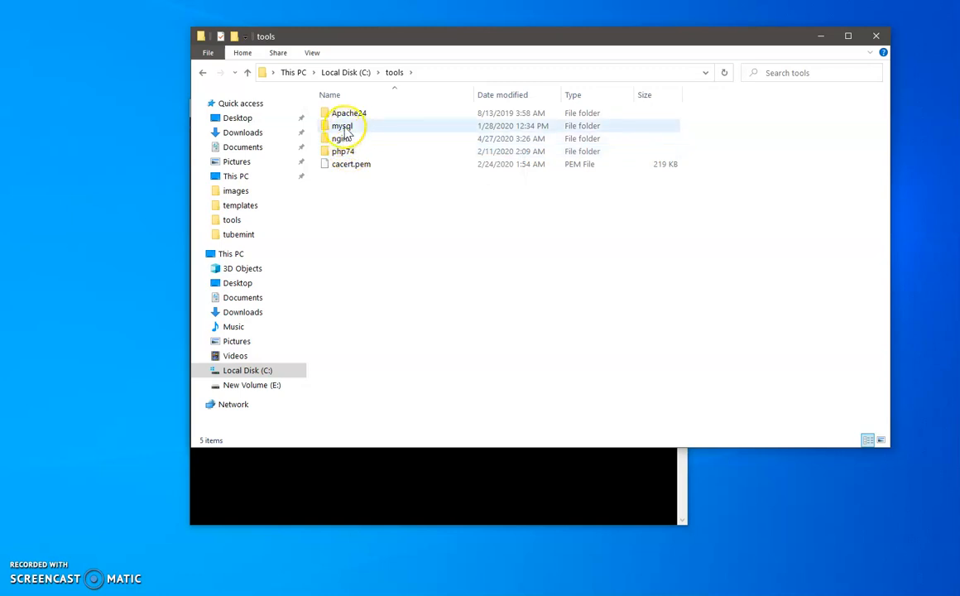
{"action": "left_click", "coordinate": [350, 113]}
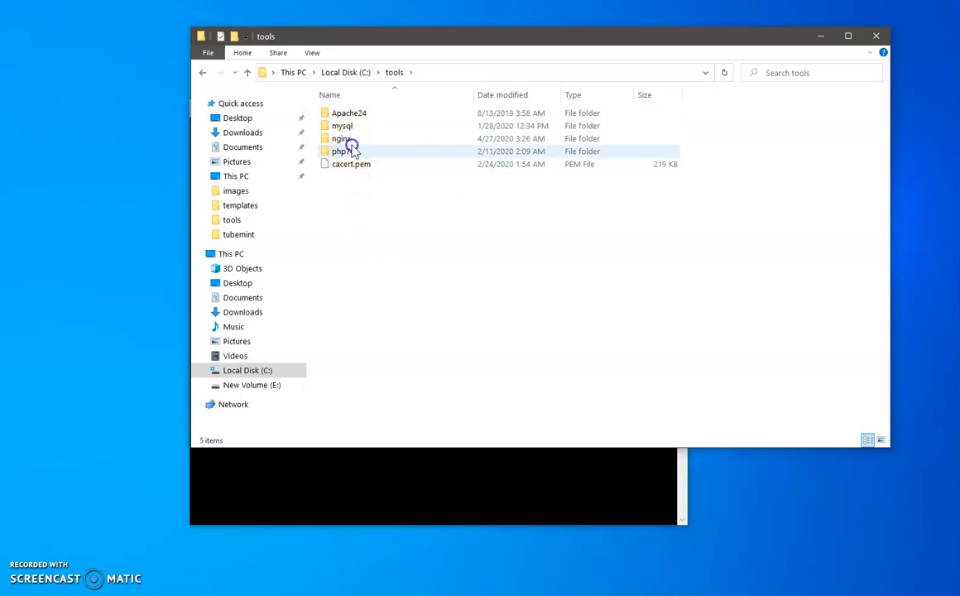
{"action": "double_click", "coordinate": [342, 138]}
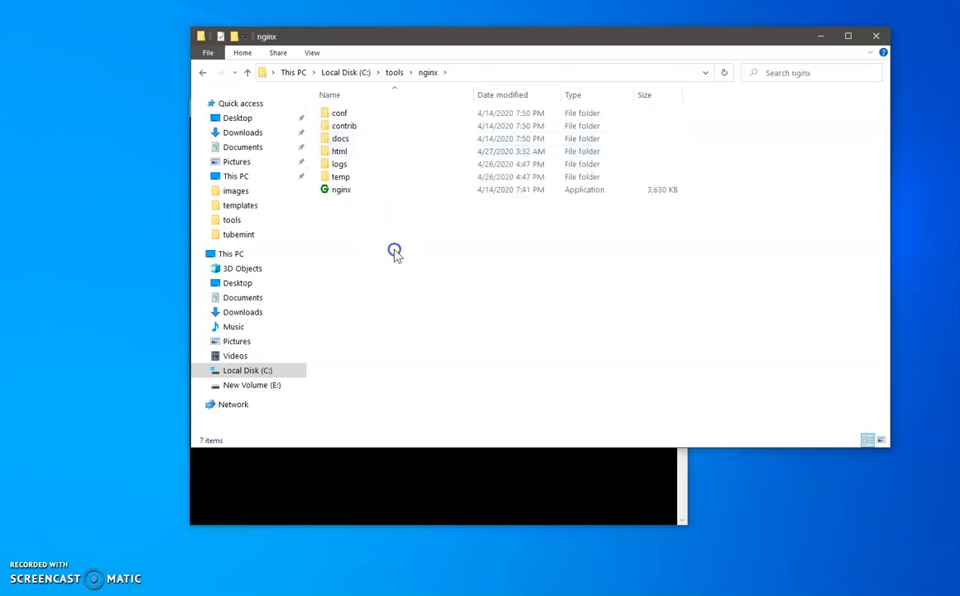
{"action": "left_click", "coordinate": [339, 151]}
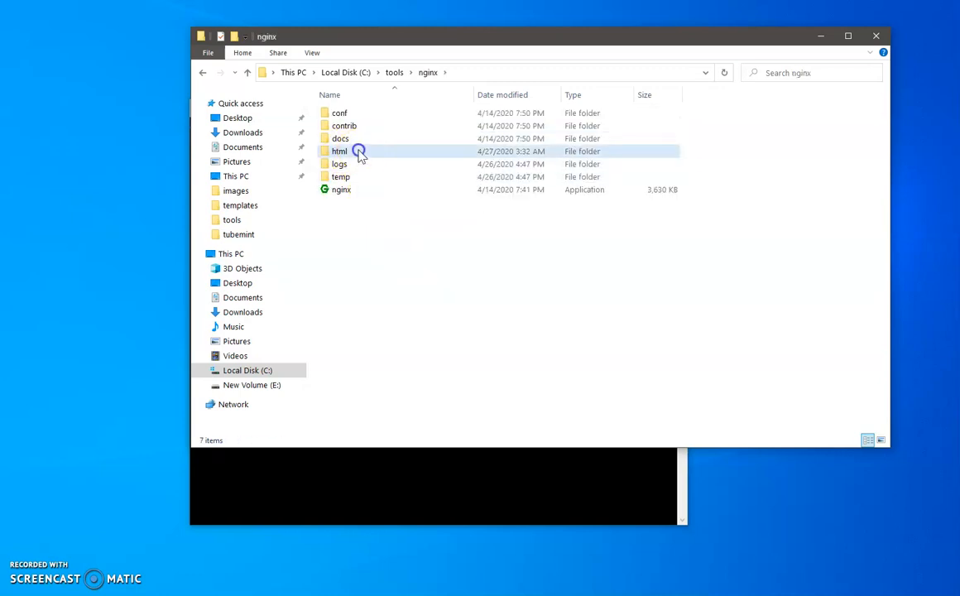
{"action": "double_click", "coordinate": [340, 151]}
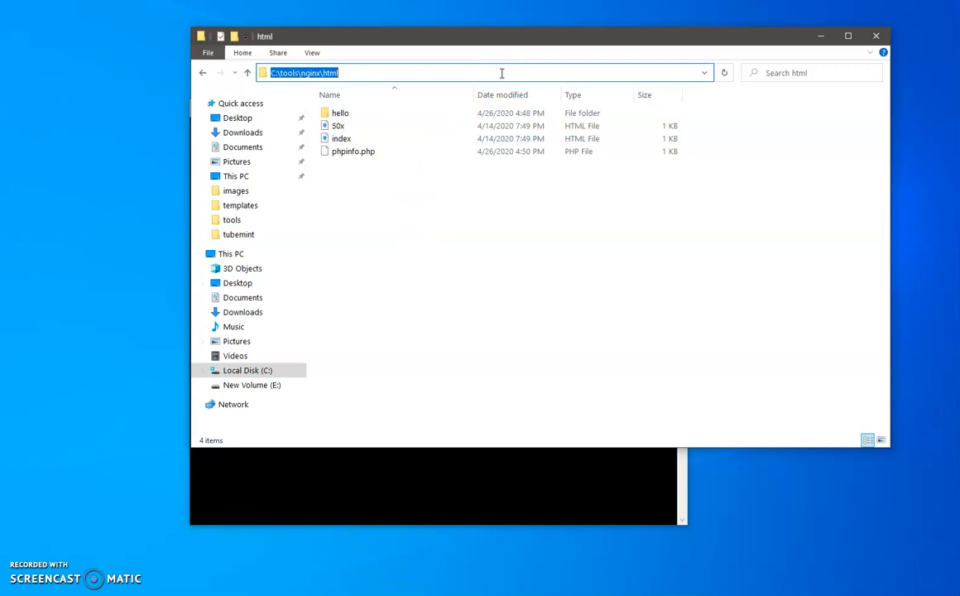
{"action": "type", "text": "cmd"}
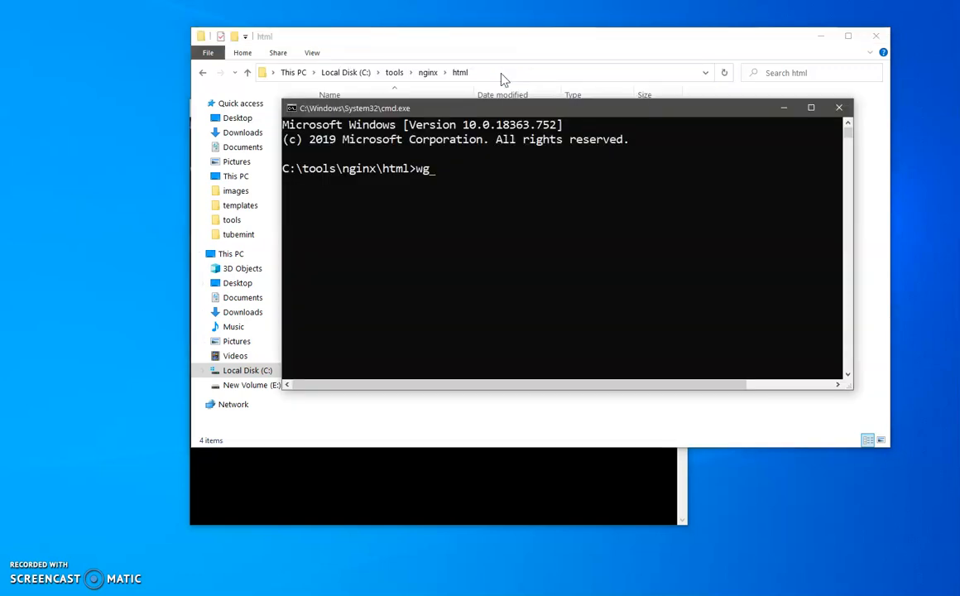
{"action": "type", "text": "et"}
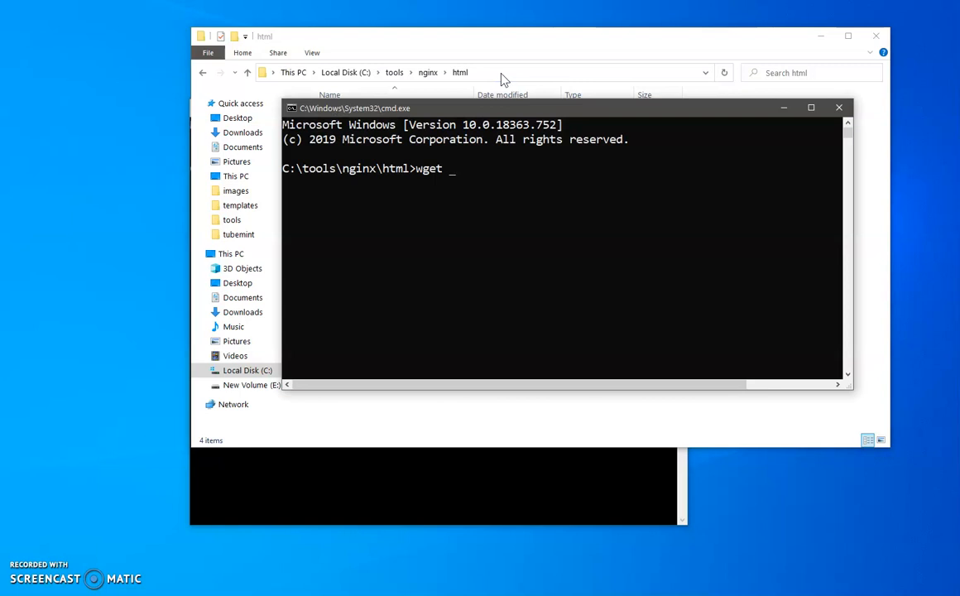
{"action": "type", "text": "htpss"}
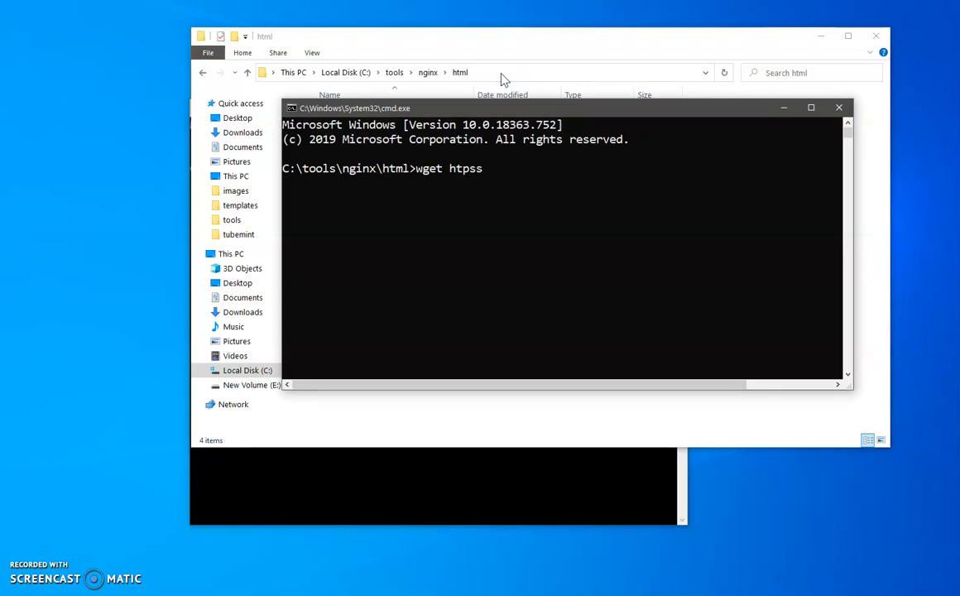
{"action": "type", "text": "https"}
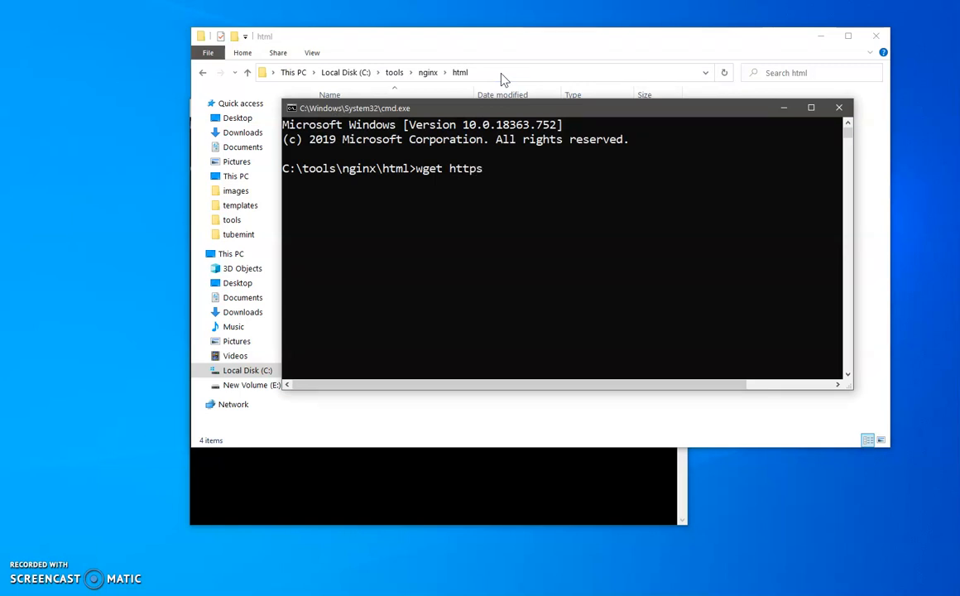
{"action": "type", "text": "://"}
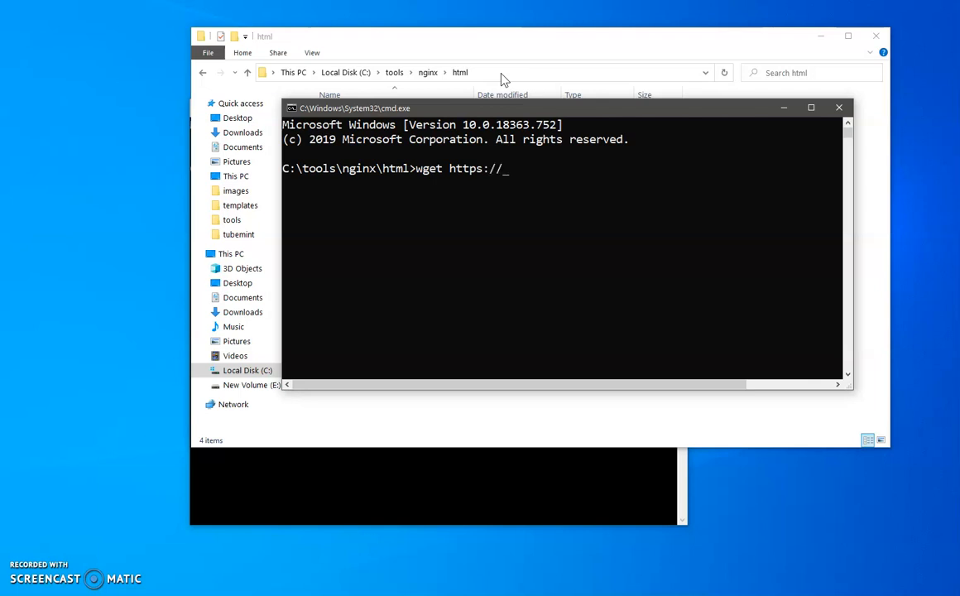
{"action": "type", "text": "wordpress"}
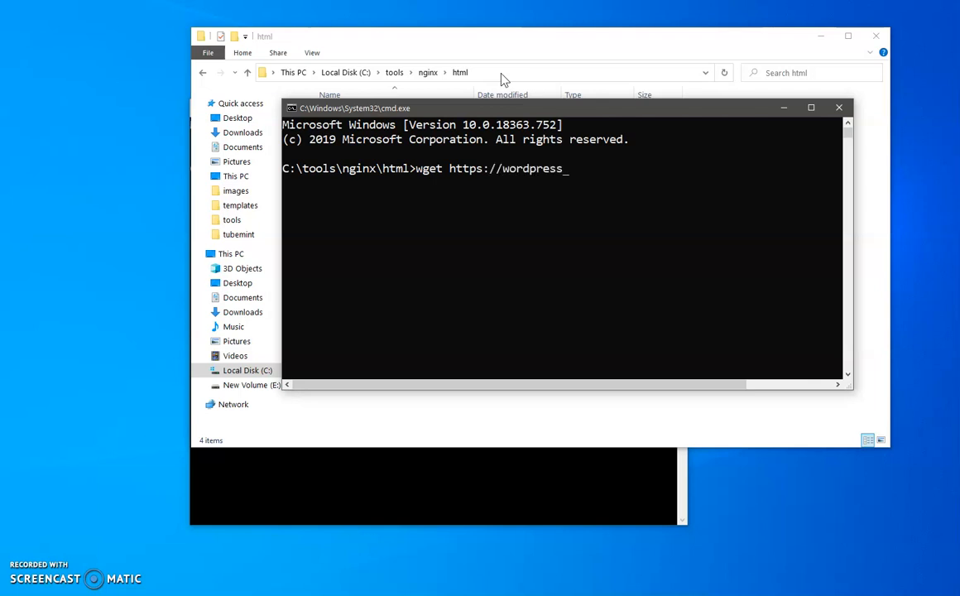
{"action": "type", "text": ".org/"}
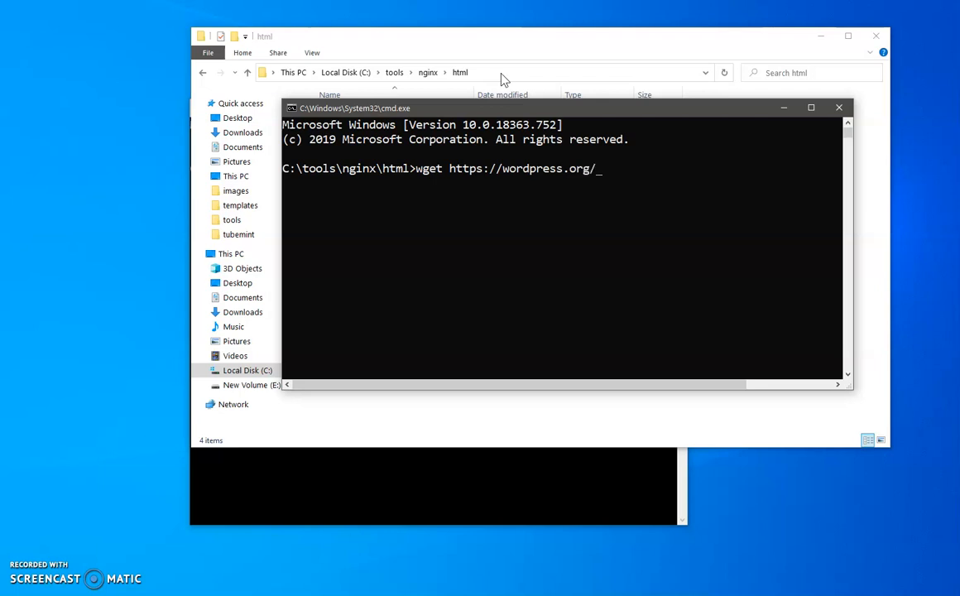
{"action": "type", "text": "latest."}
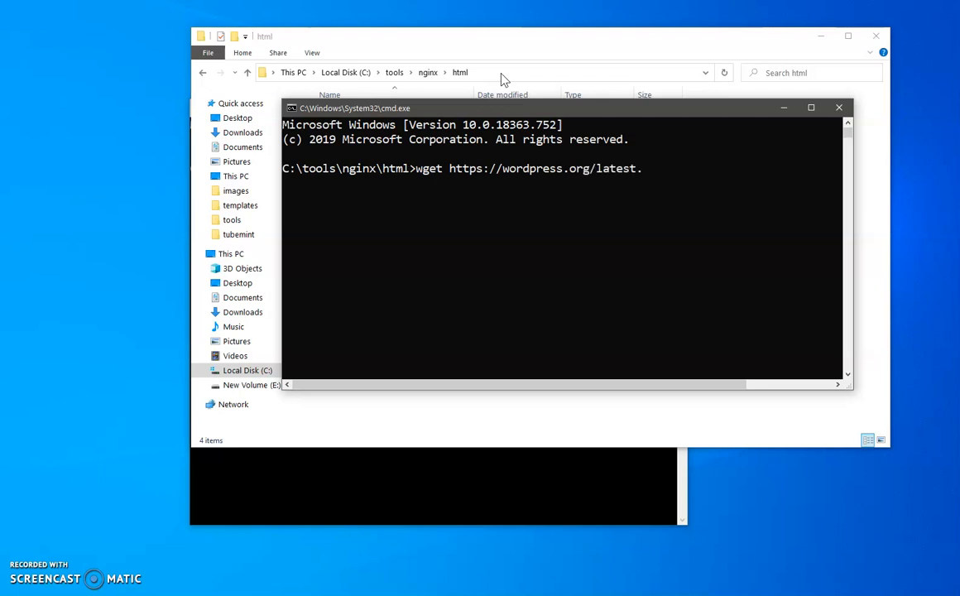
{"action": "type", "text": "zip"}
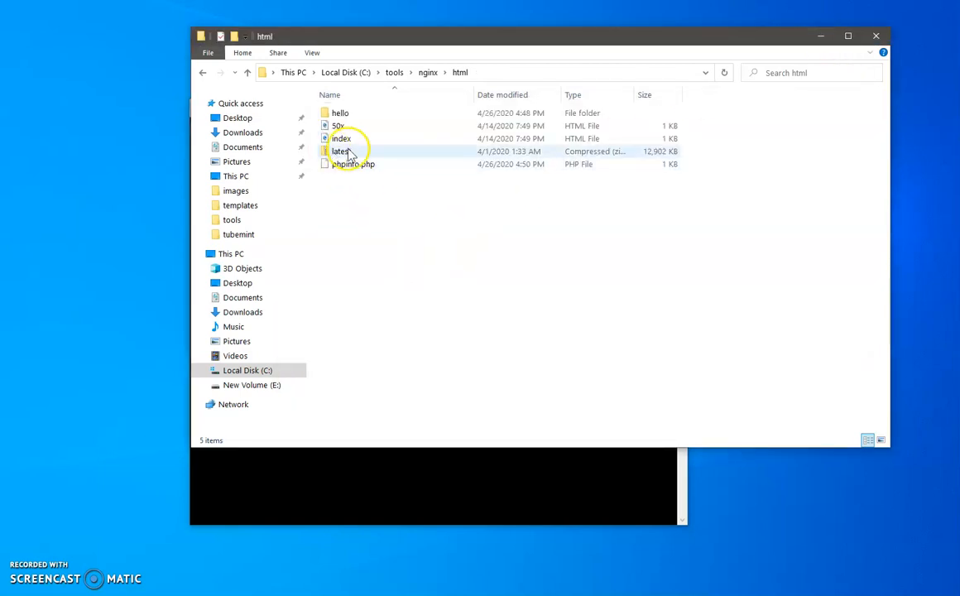
Peek inside latest.zip, then extract it with 7-Zip into its own latest folder
{"action": "double_click", "coordinate": [340, 151]}
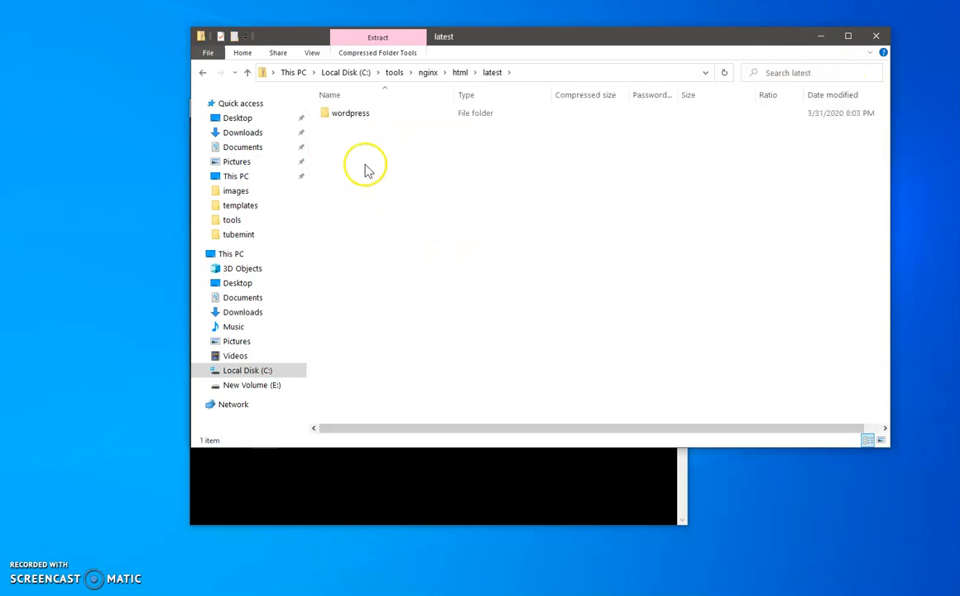
{"action": "left_click", "coordinate": [206, 72]}
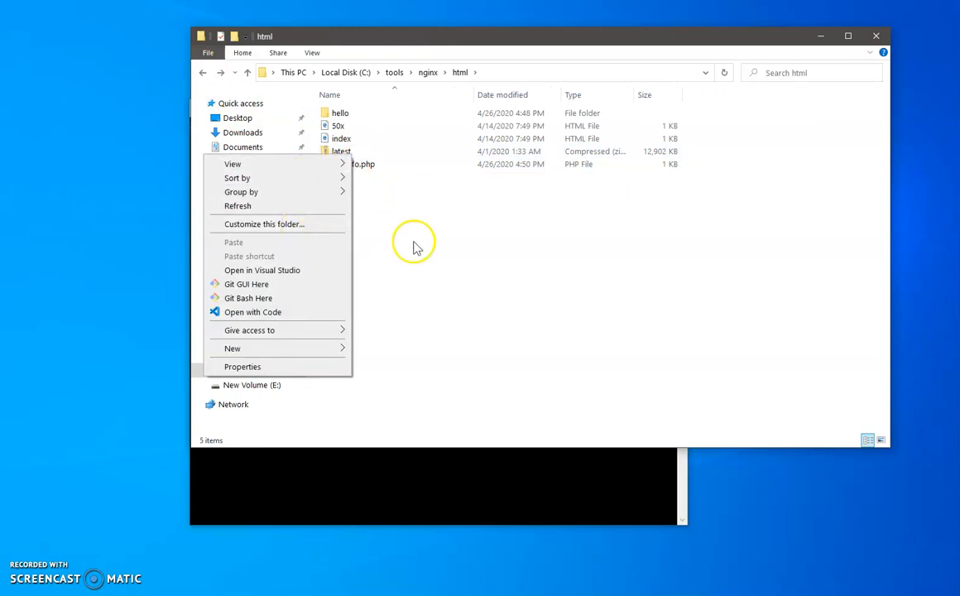
{"action": "left_click", "coordinate": [340, 151]}
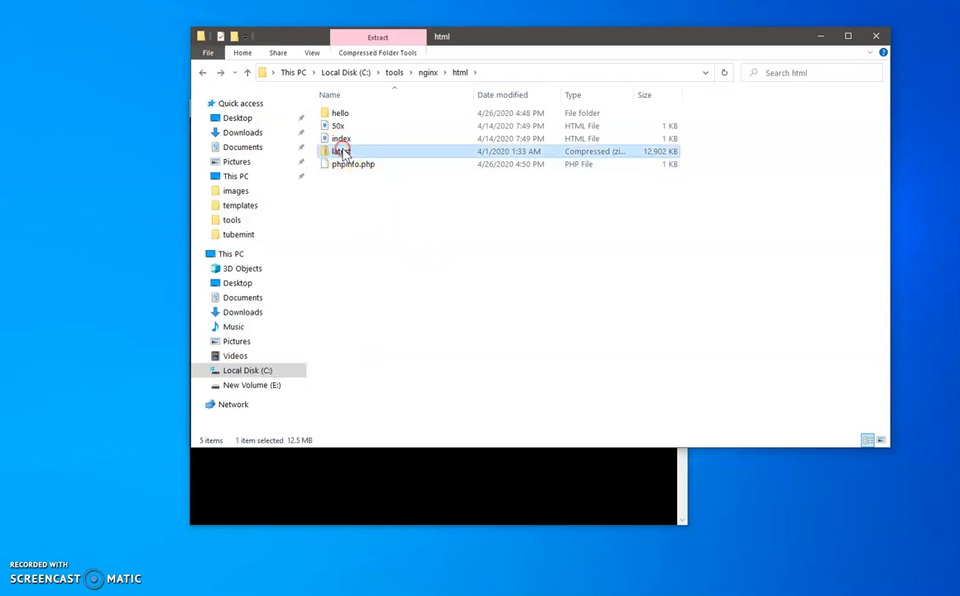
{"action": "right_click", "coordinate": [339, 150]}
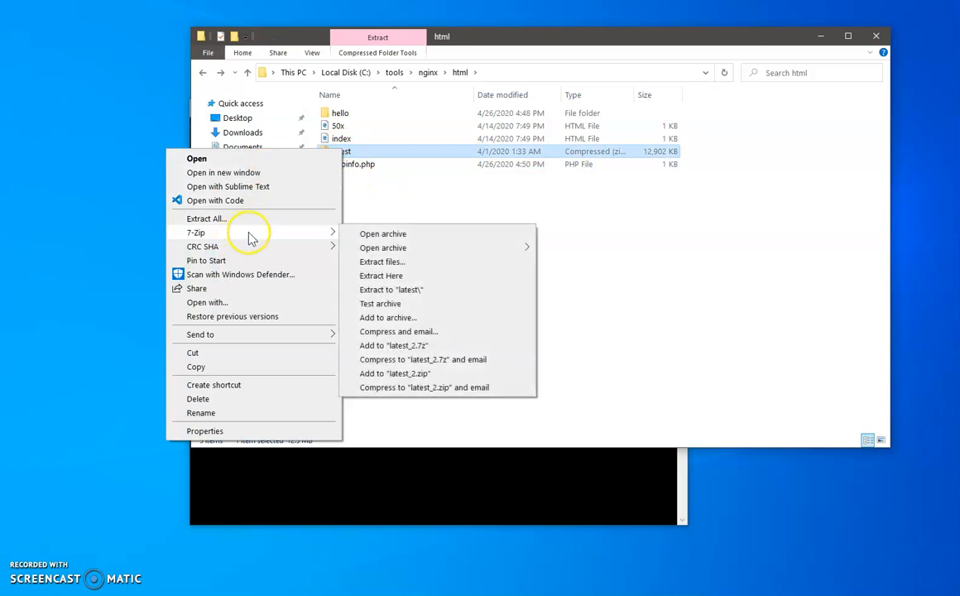
{"action": "left_click", "coordinate": [391, 289]}
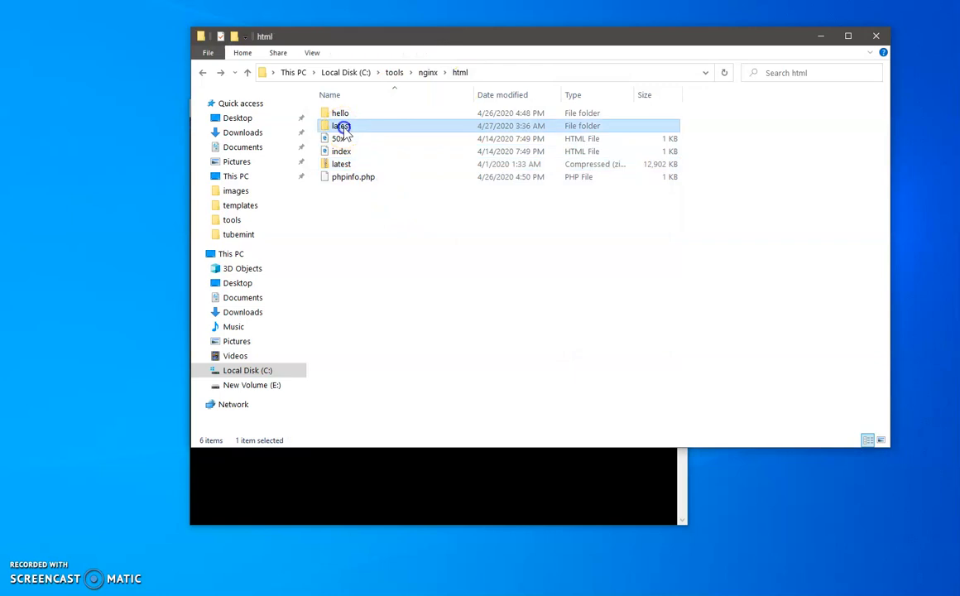
Move the extracted wordpress folder from latest up into the html folder
{"action": "double_click", "coordinate": [341, 126]}
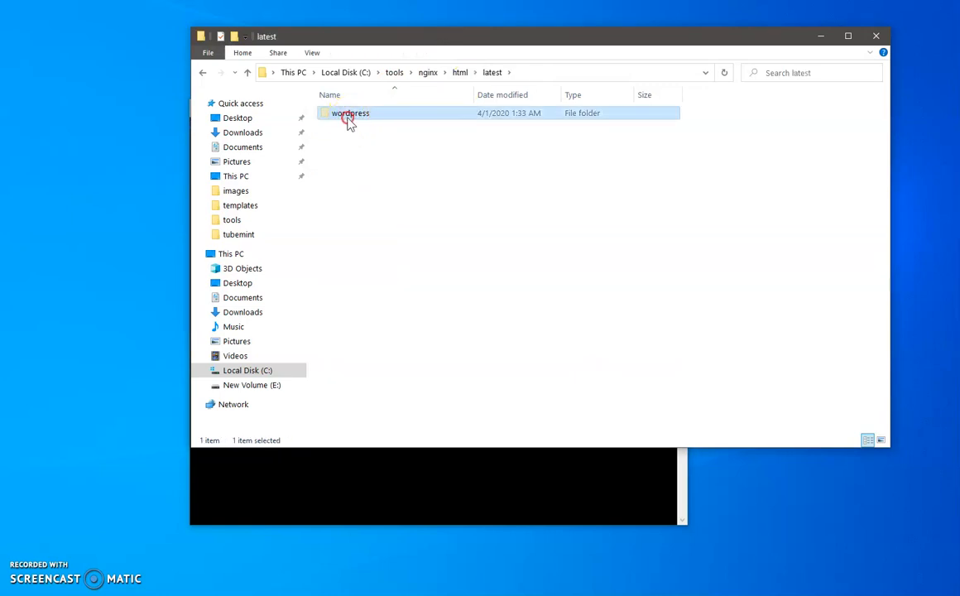
{"action": "right_click", "coordinate": [350, 112]}
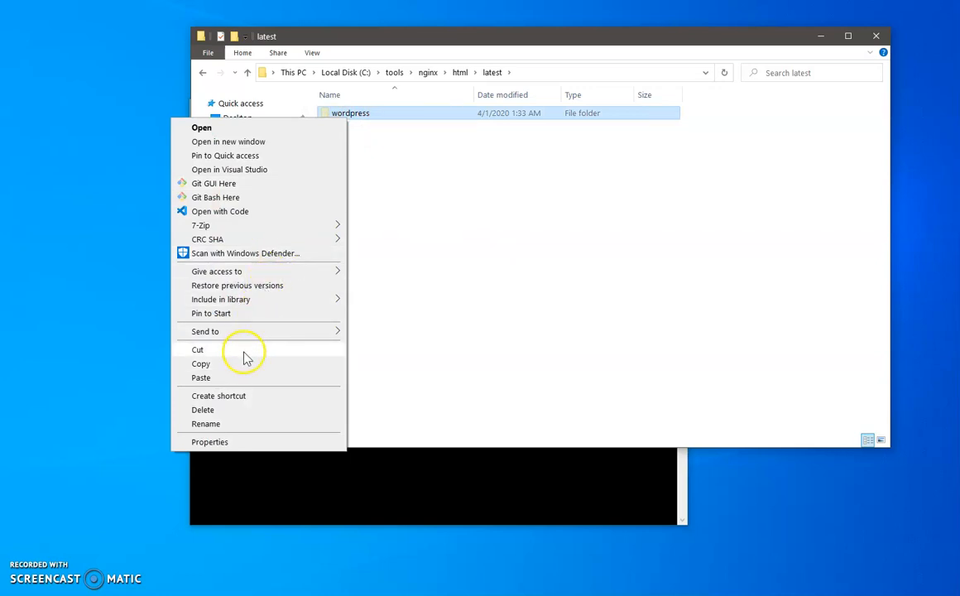
{"action": "left_click", "coordinate": [203, 76]}
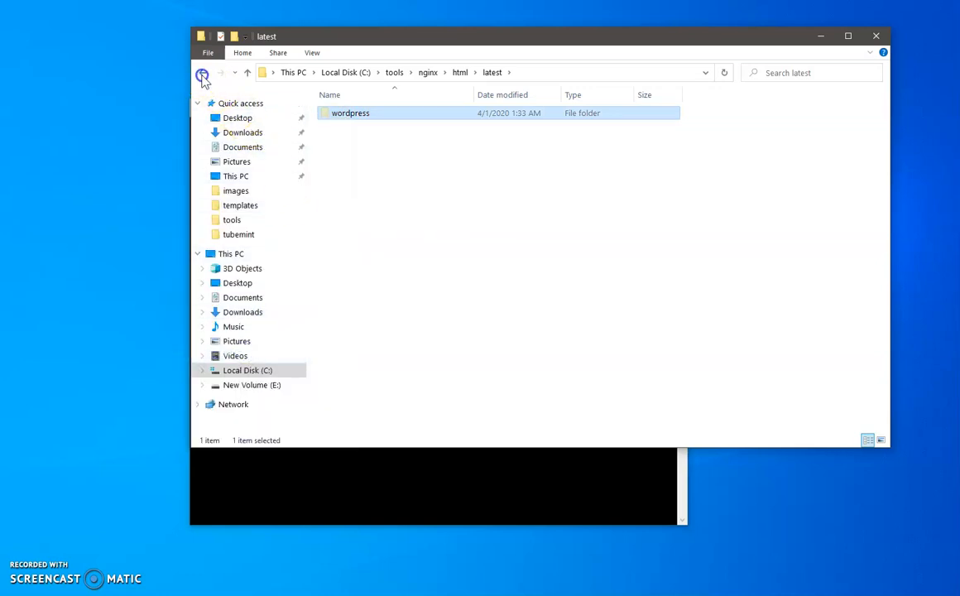
{"action": "right_click", "coordinate": [348, 340]}
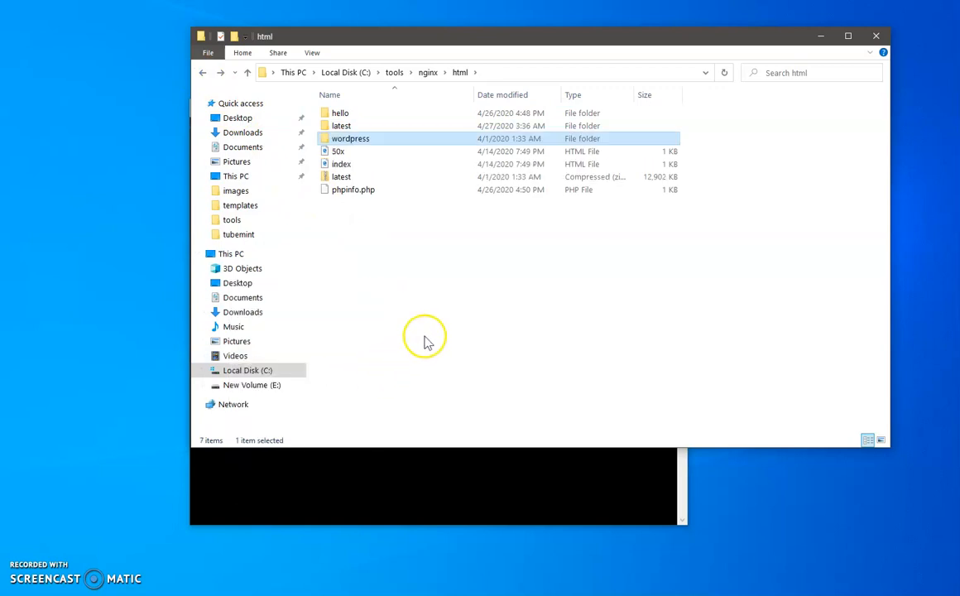
{"action": "mouse_move", "coordinate": [374, 138]}
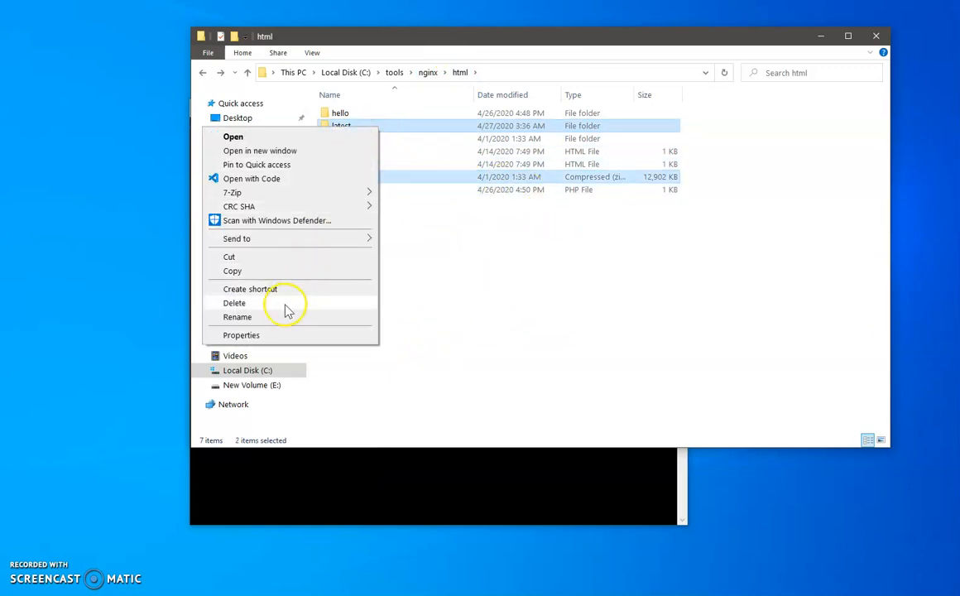
Delete the latest folder and zip, and rename wordpress to wp
{"action": "left_click", "coordinate": [235, 302]}
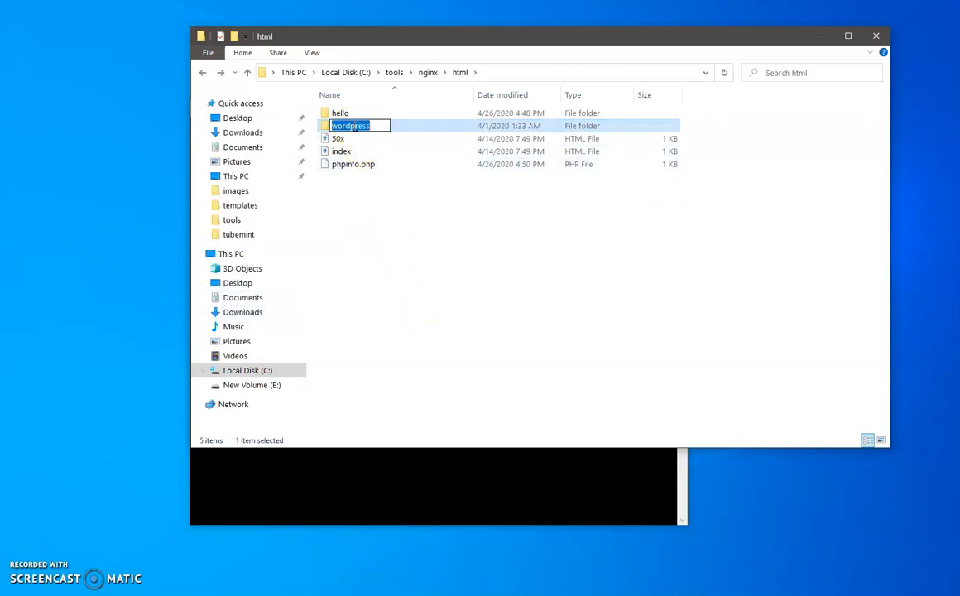
{"action": "type", "text": "wp"}
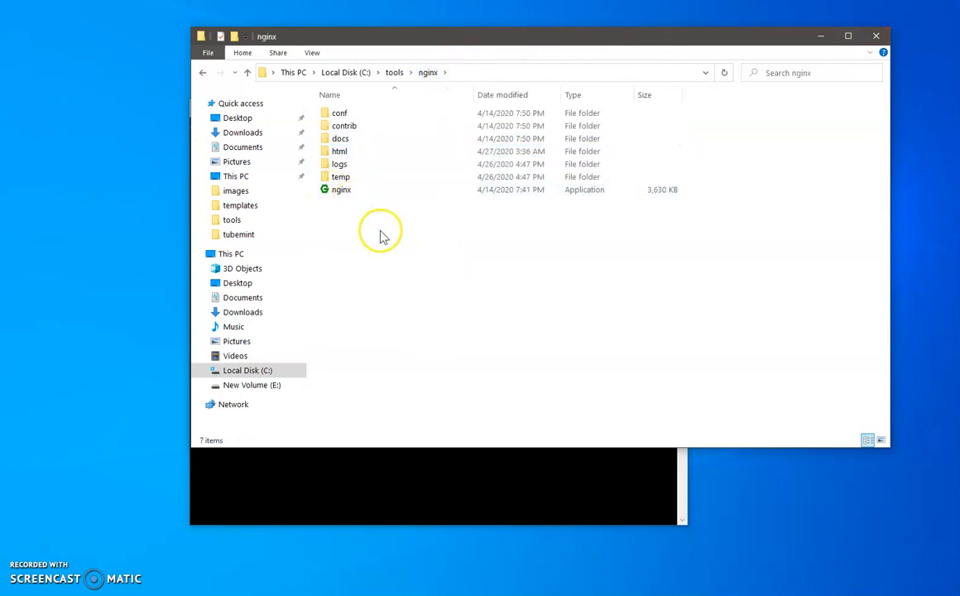
From C:\tools\php74 run php-cgi.exe bound to 127.0.0.1:9000 as the FastCGI process
{"action": "left_click", "coordinate": [340, 190]}
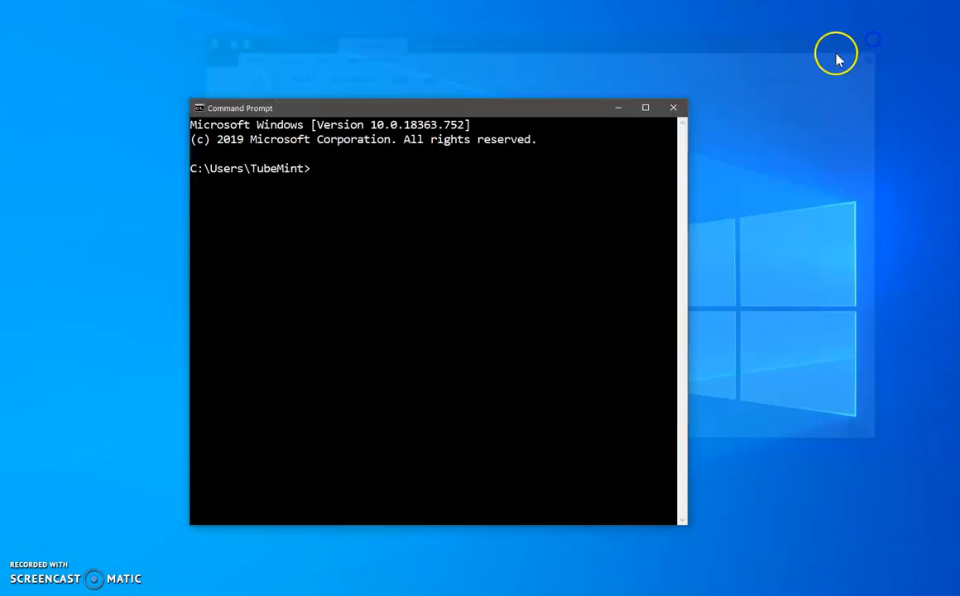
{"action": "type", "text": "cd .."}
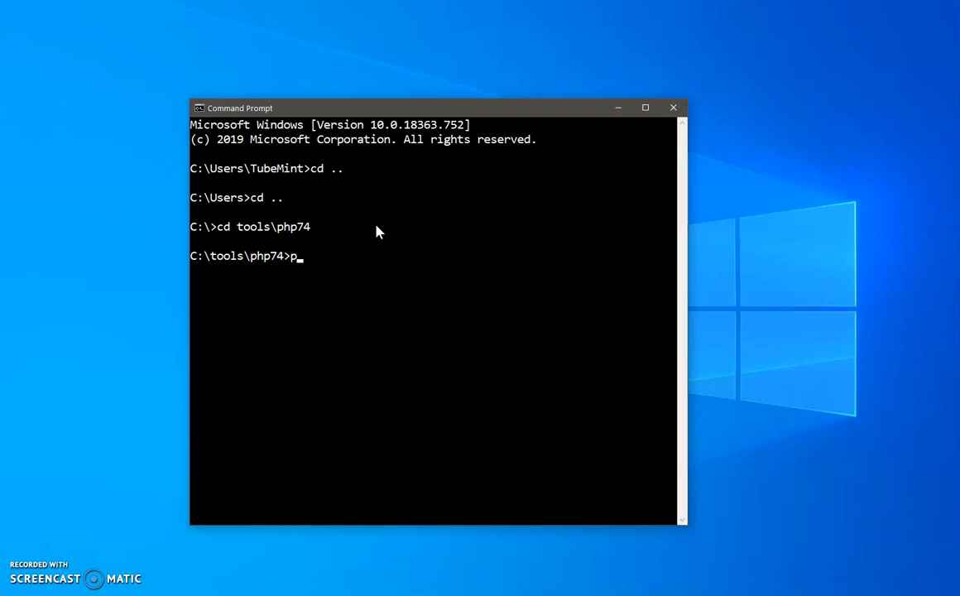
{"action": "type", "text": "hp-cgi.exe"}
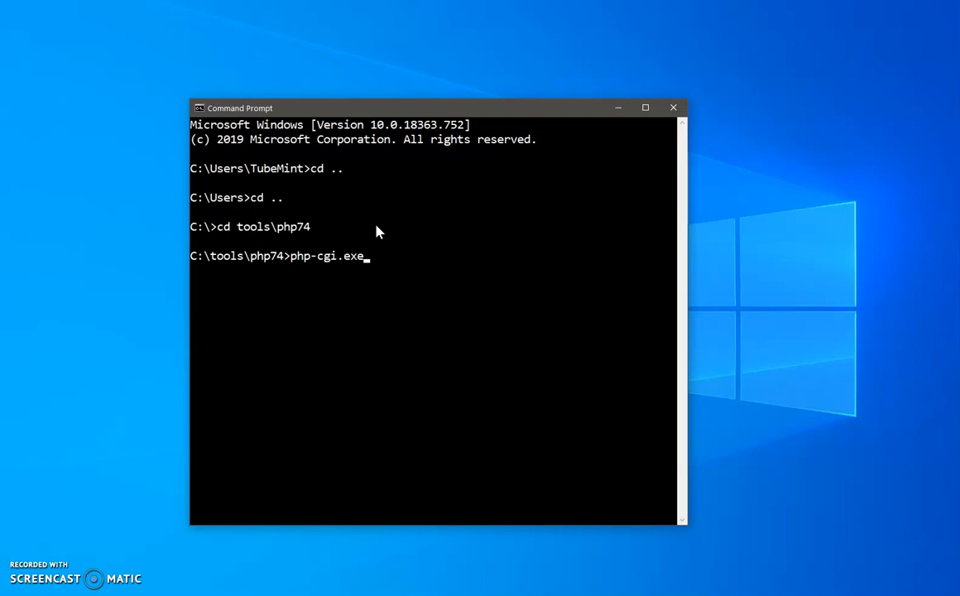
{"action": "type", "text": "-b"}
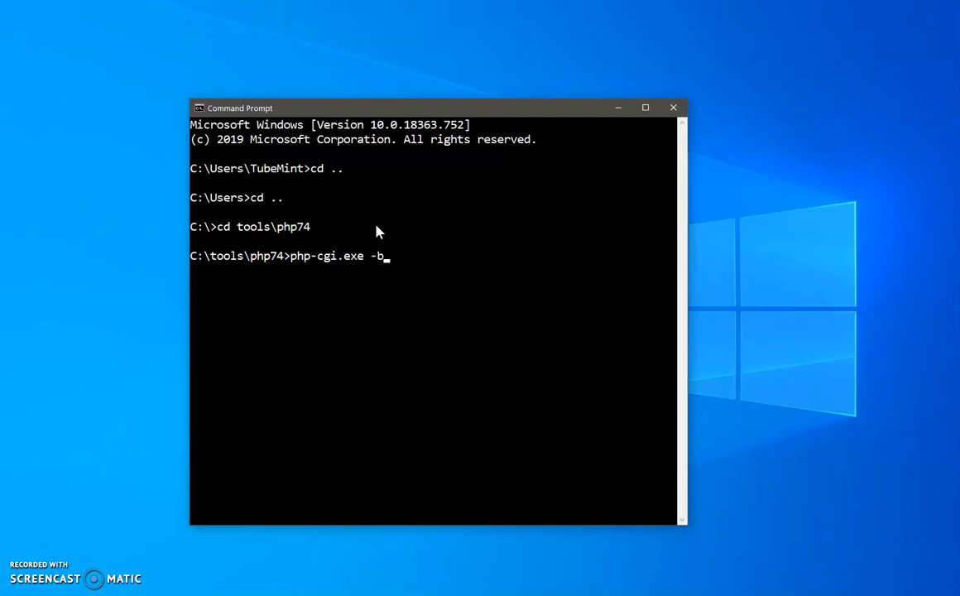
{"action": "type", "text": "12"}
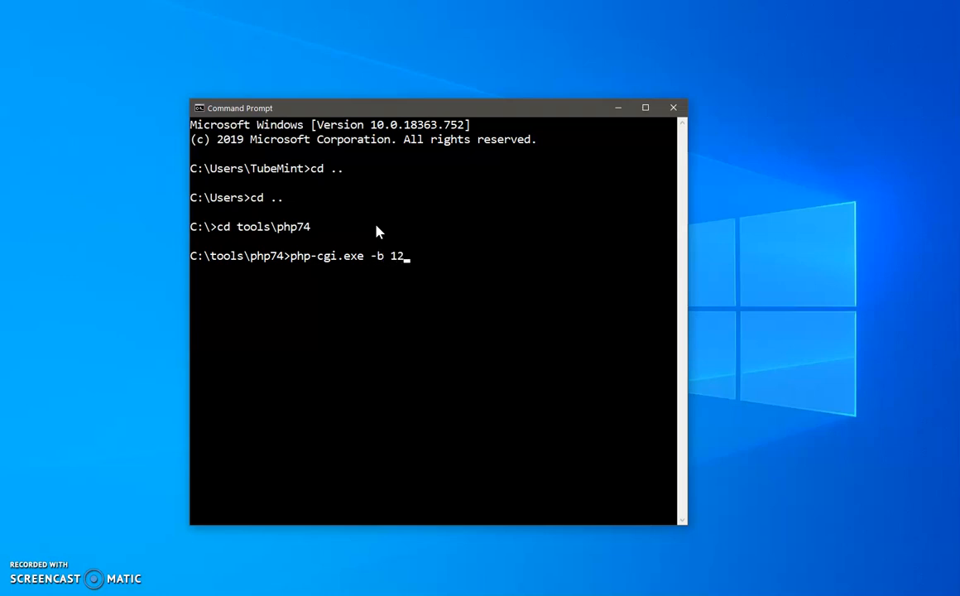
{"action": "type", "text": "7.0.01"}
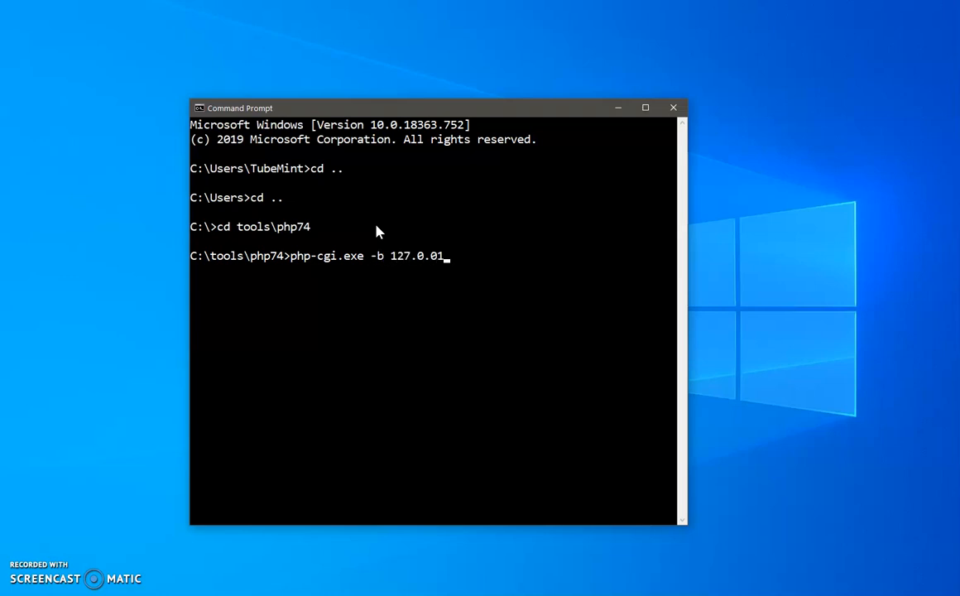
{"action": "type", "text": "1"}
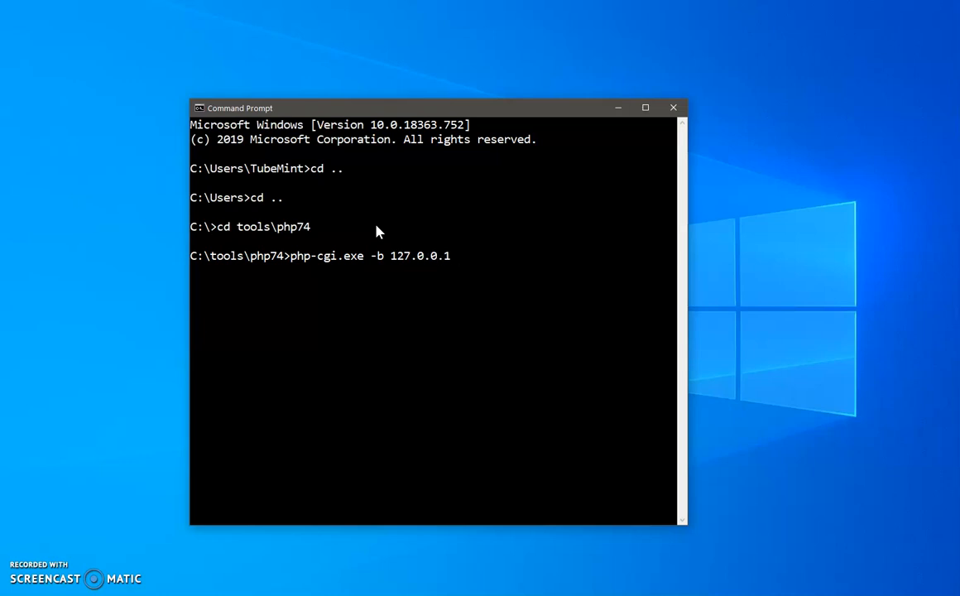
{"action": "type", "text": ":9000"}
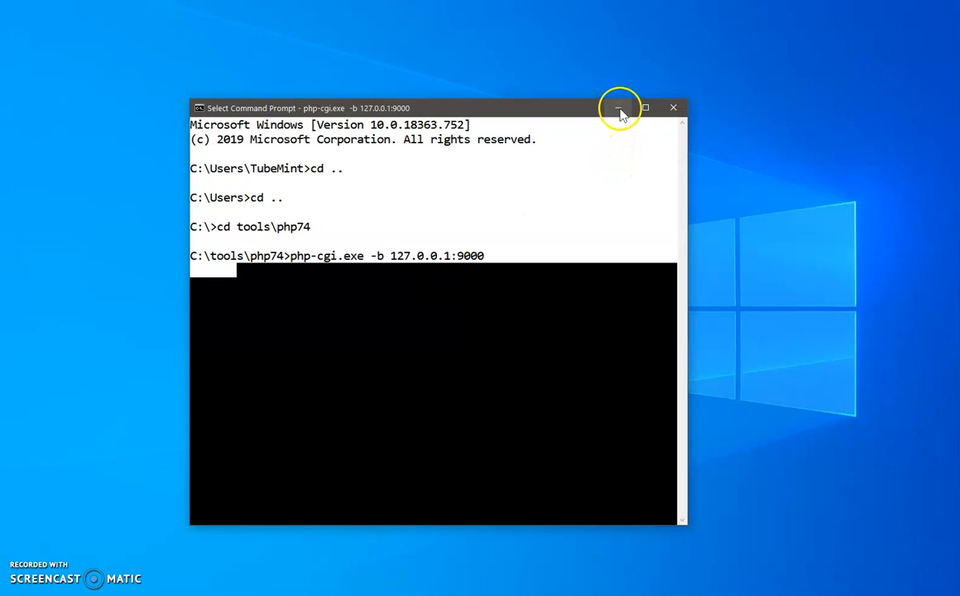
Load localhost/wp and continue the setup with English (United States) to the welcome page
{"action": "left_click", "coordinate": [619, 107]}
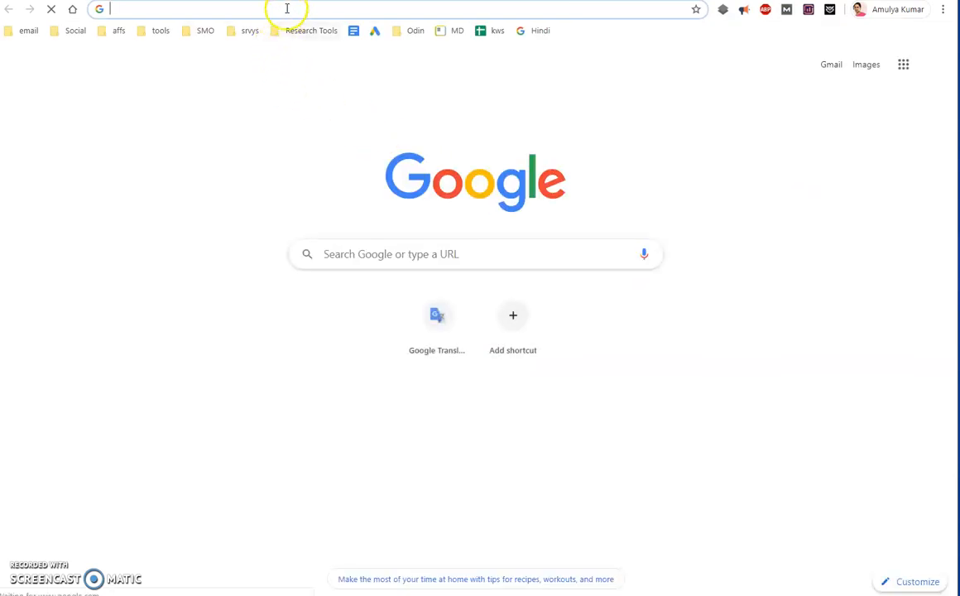
{"action": "type", "text": "localhost/wp/wp-admin/setup-config.php"}
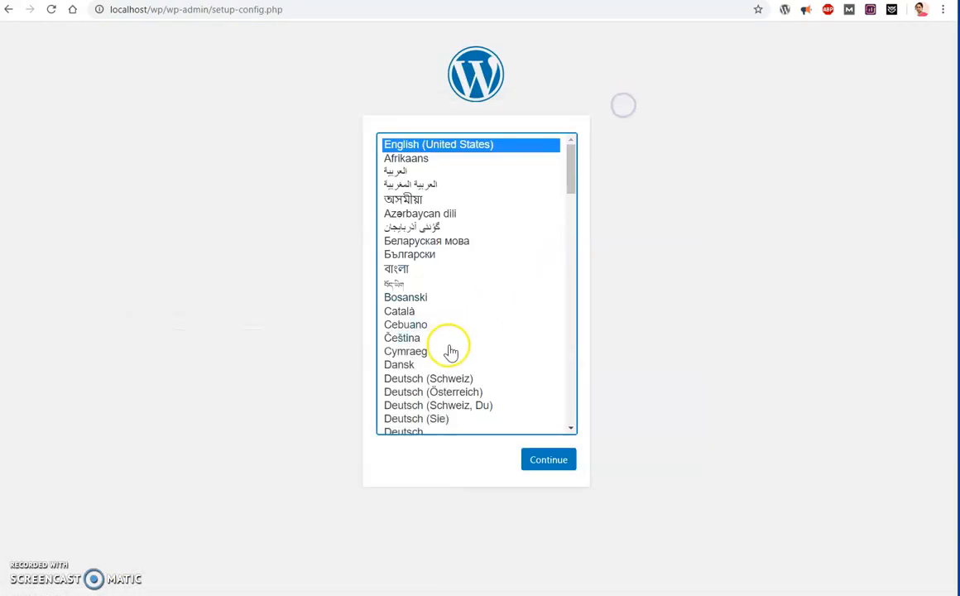
{"action": "left_click", "coordinate": [548, 460]}
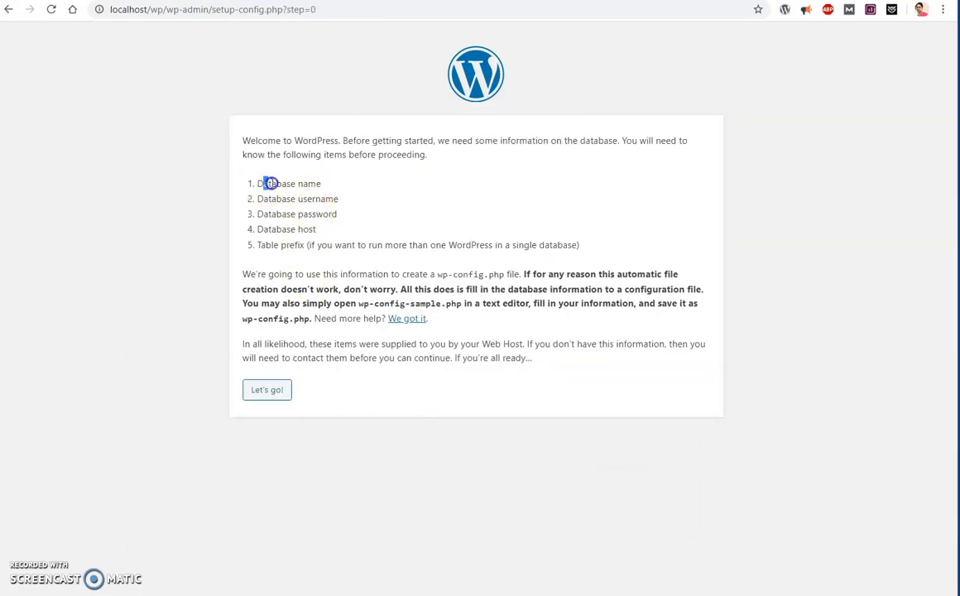
{"action": "left_click_drag", "start_coordinate": [265, 183], "coordinate": [340, 199]}
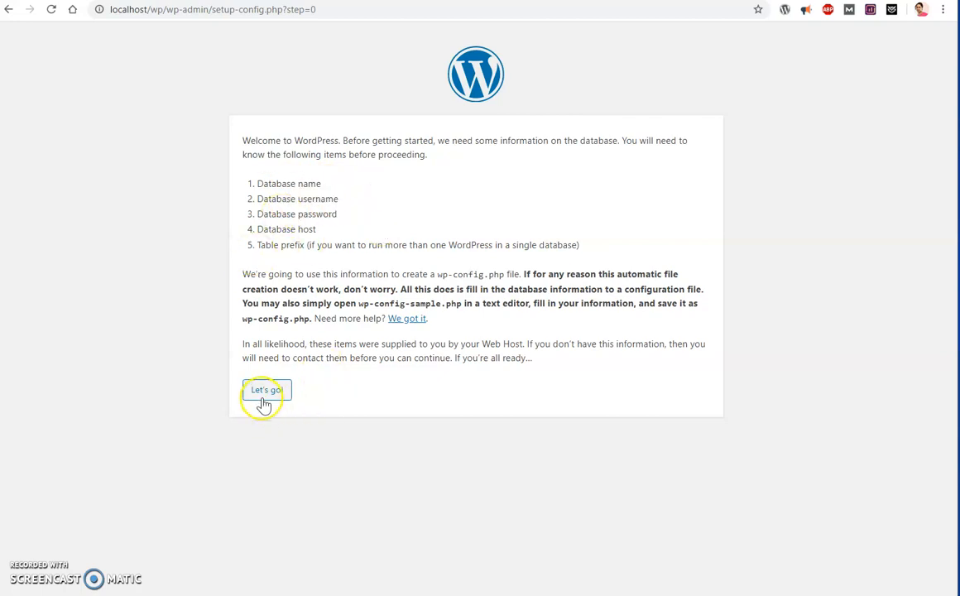
Proceed with Let's go! to the database connection details form
{"action": "left_click", "coordinate": [265, 390]}
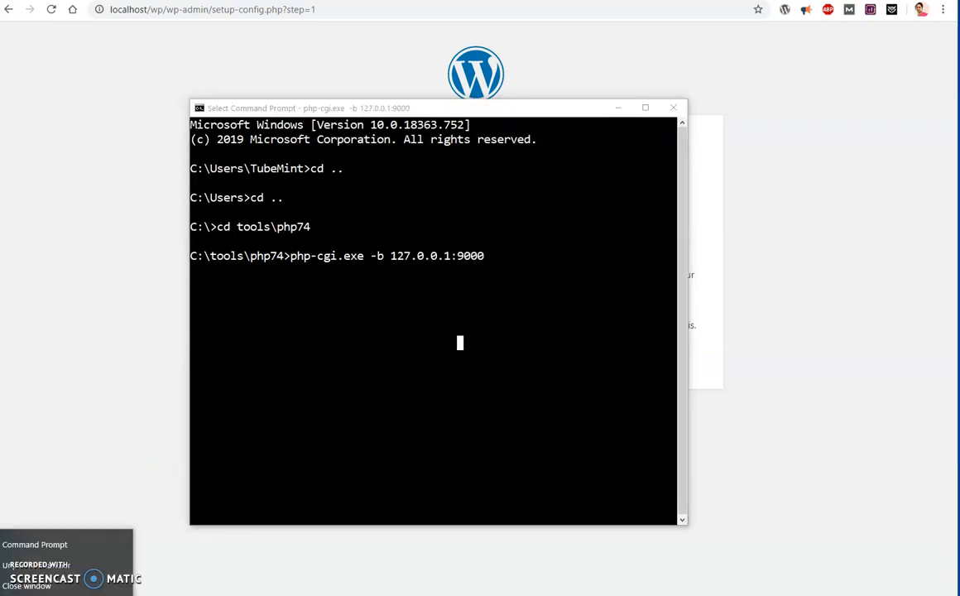
{"action": "mouse_move", "coordinate": [389, 435]}
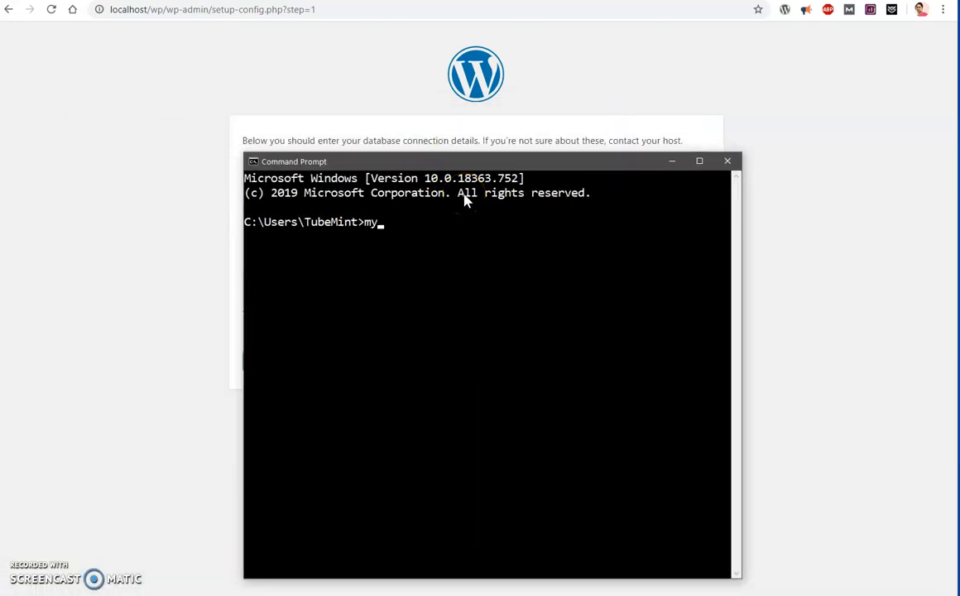
Log into MySQL as root, create database ngwp and list databases to confirm it
{"action": "type", "text": "sql"}
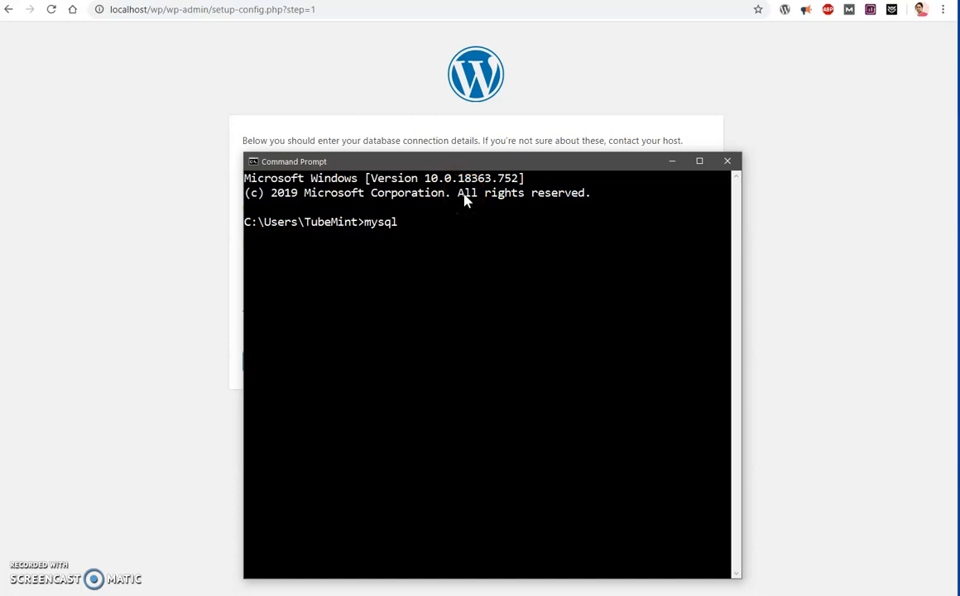
{"action": "type", "text": "-u root -p"}
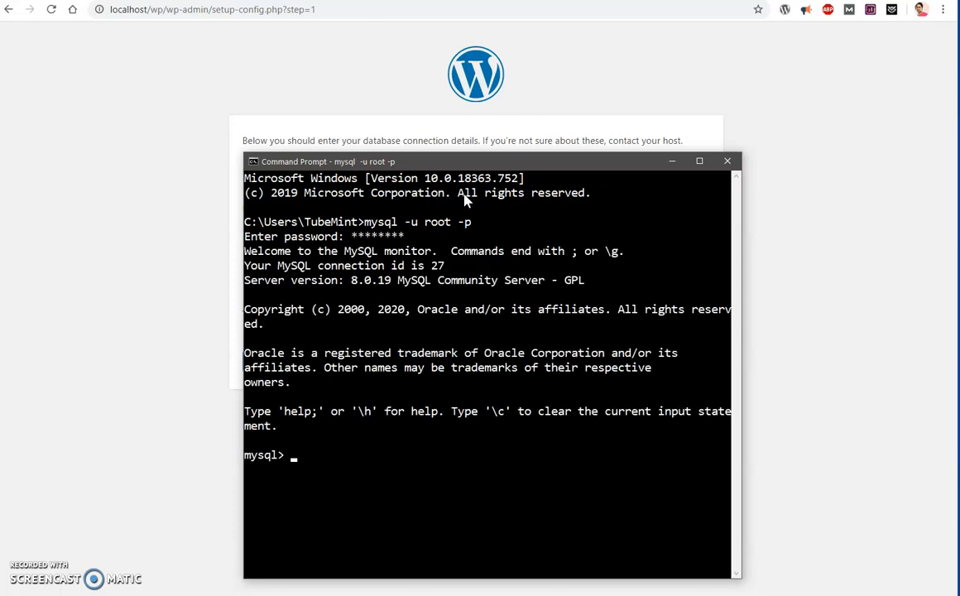
{"action": "type", "text": "create database ngwp;"}
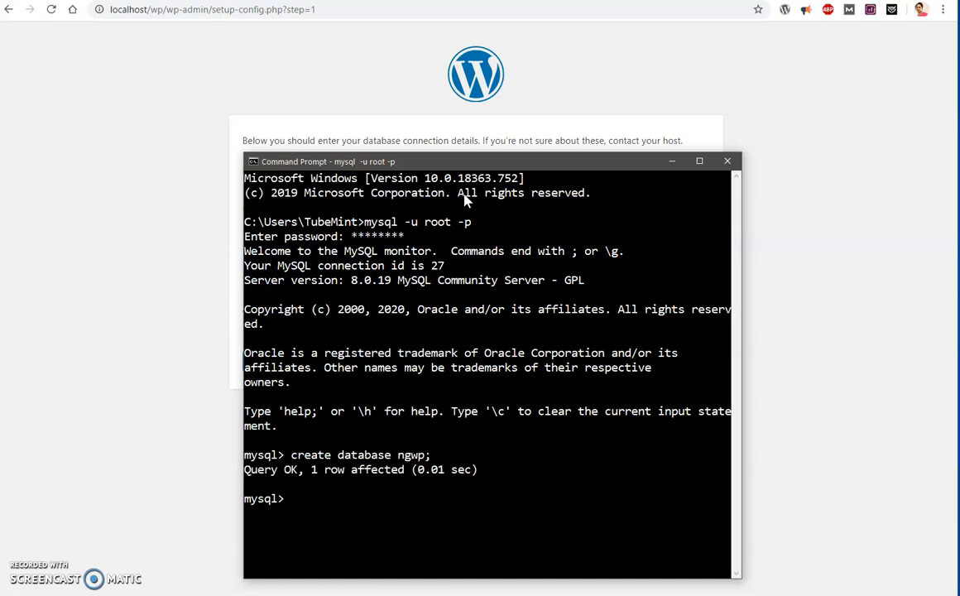
{"action": "type", "text": "show"}
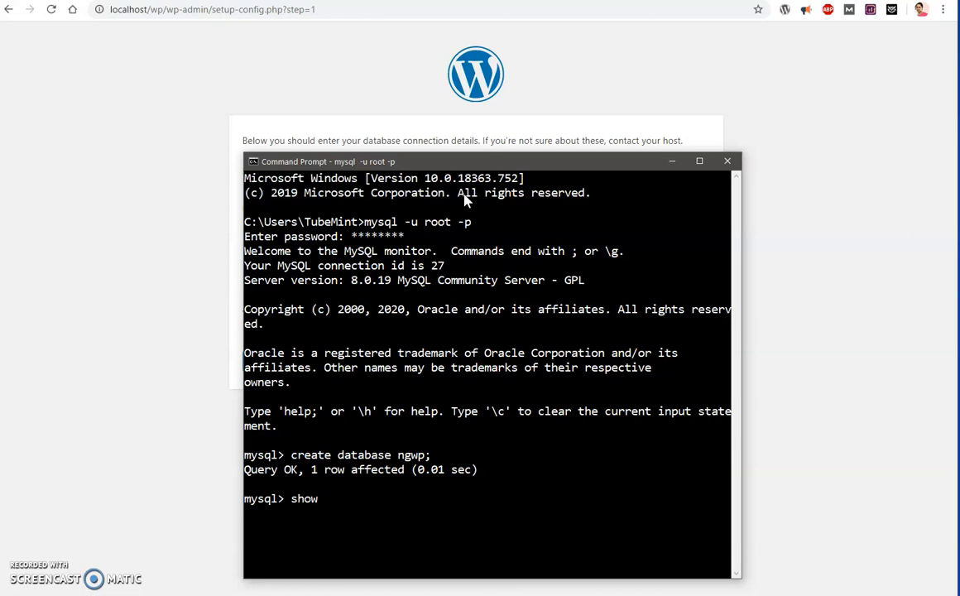
{"action": "type", "text": "databases;"}
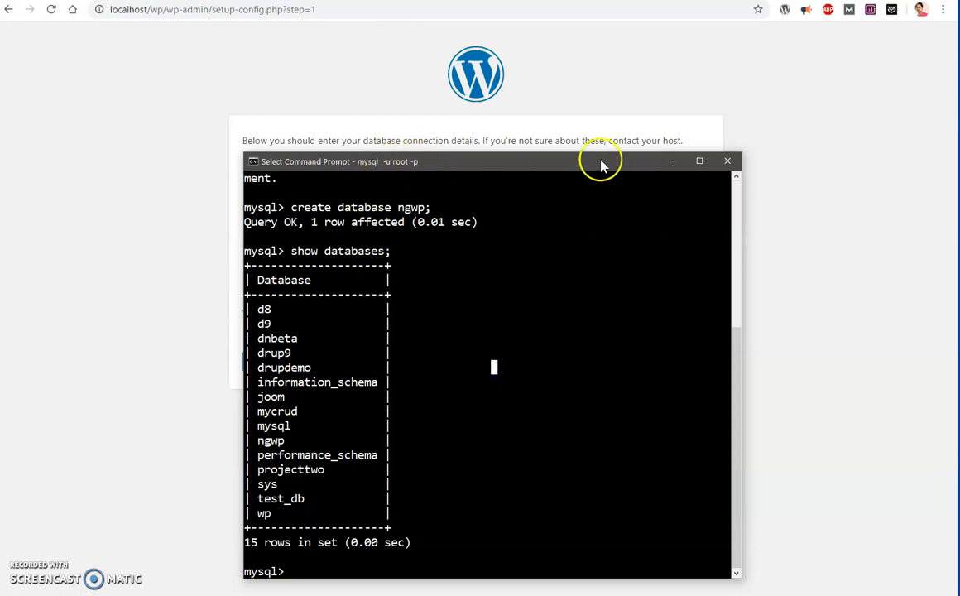
{"action": "mouse_move", "coordinate": [484, 296]}
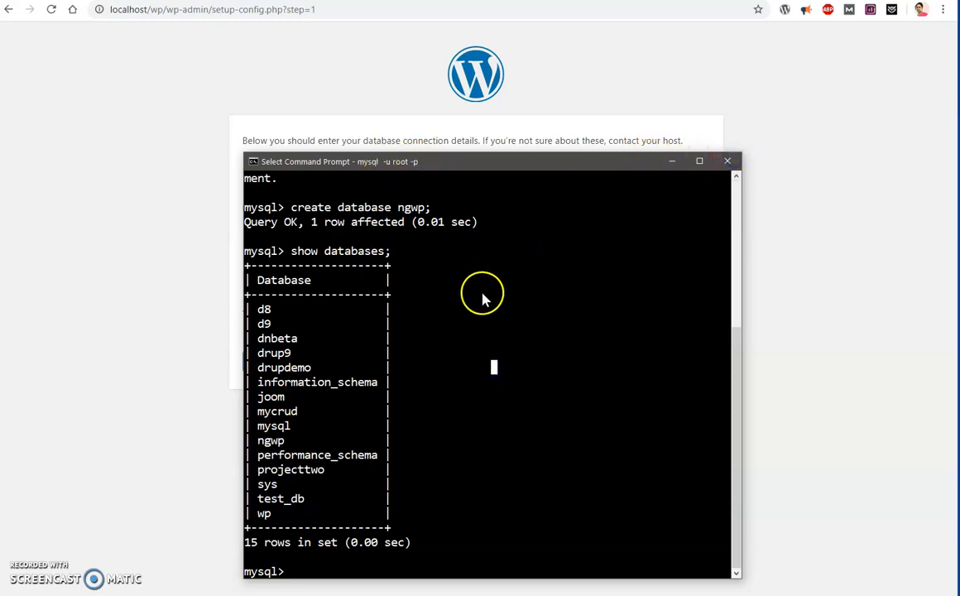
{"action": "mouse_move", "coordinate": [331, 567]}
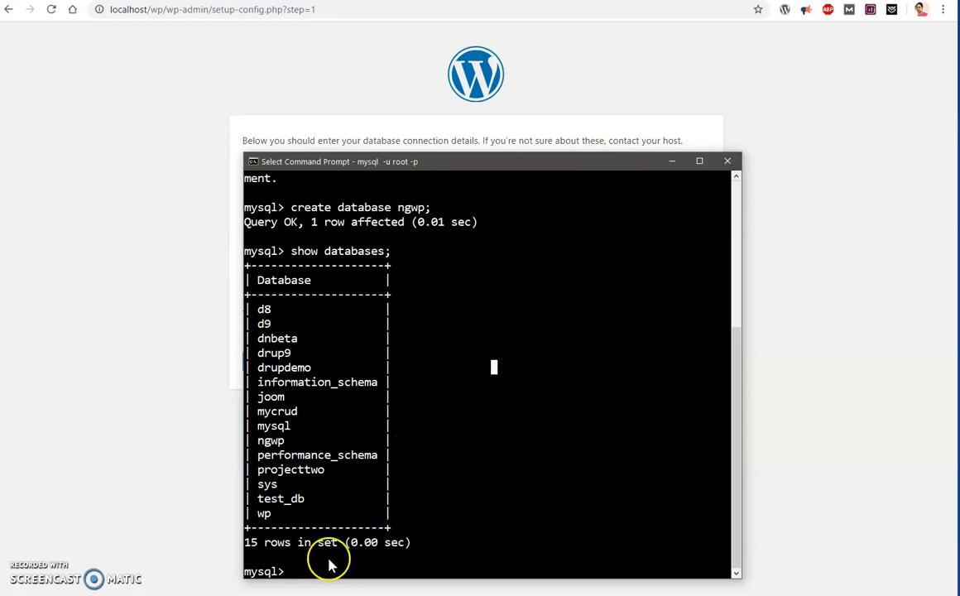
{"action": "mouse_move", "coordinate": [381, 559]}
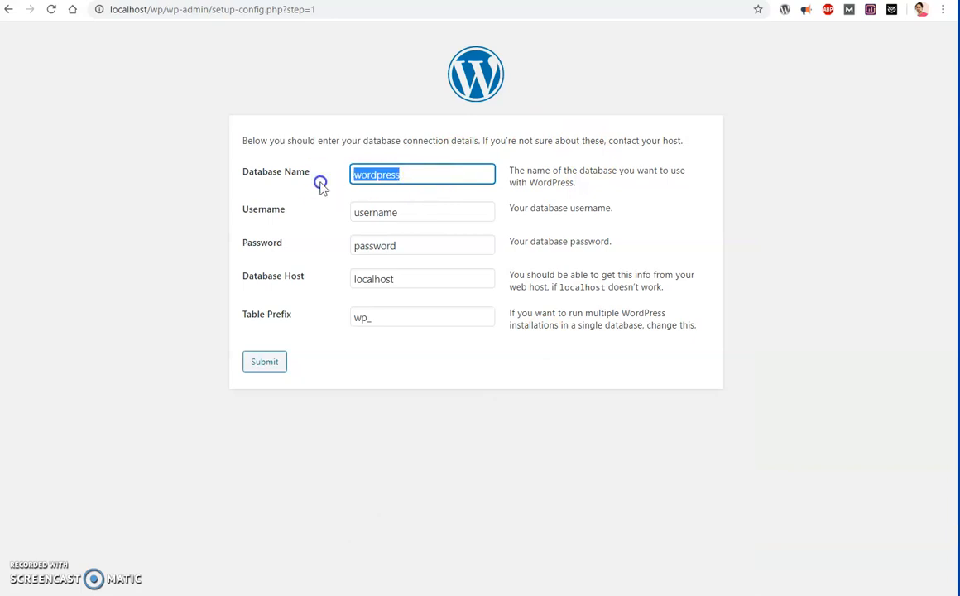
Submit database ngwp, user root, host localhost and table prefix ng_
{"action": "type", "text": "ngwp"}
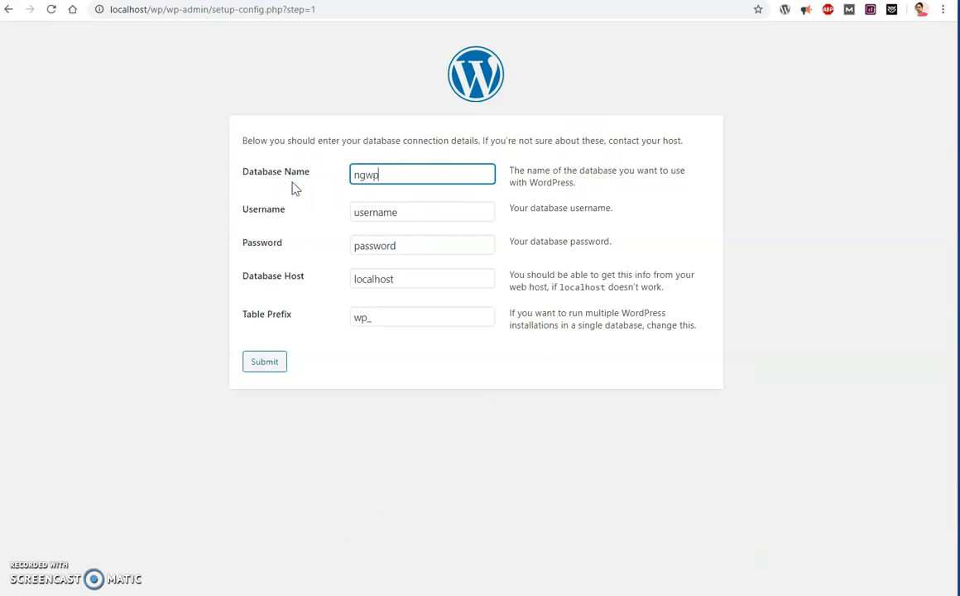
{"action": "type", "text": "root"}
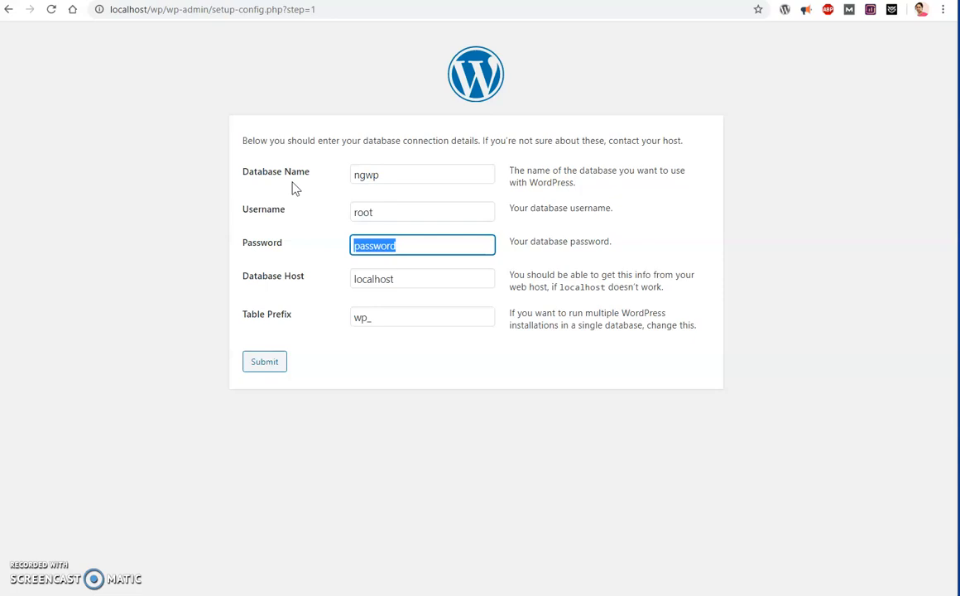
{"action": "left_click", "coordinate": [422, 316]}
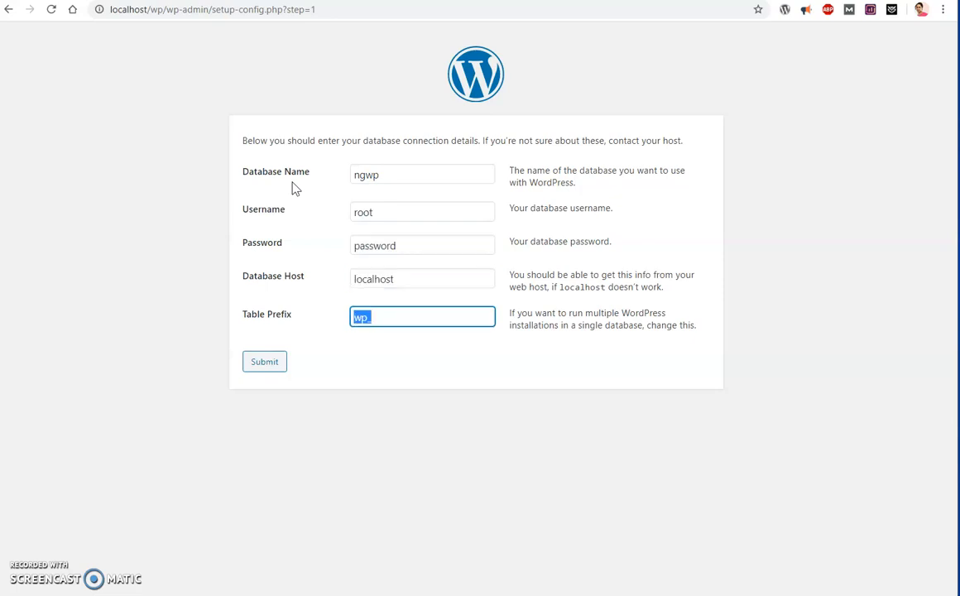
{"action": "type", "text": "ng_"}
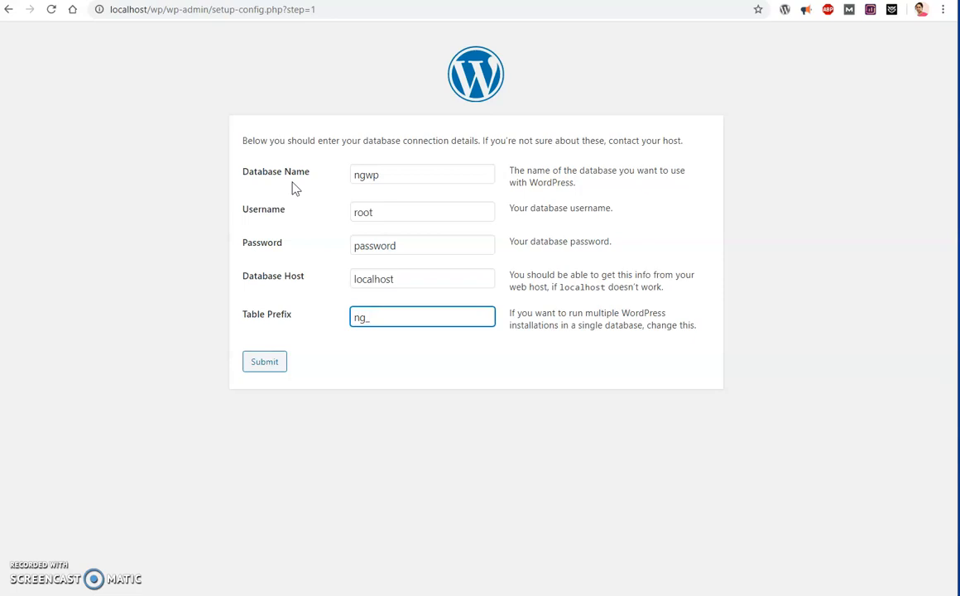
{"action": "left_click", "coordinate": [377, 316]}
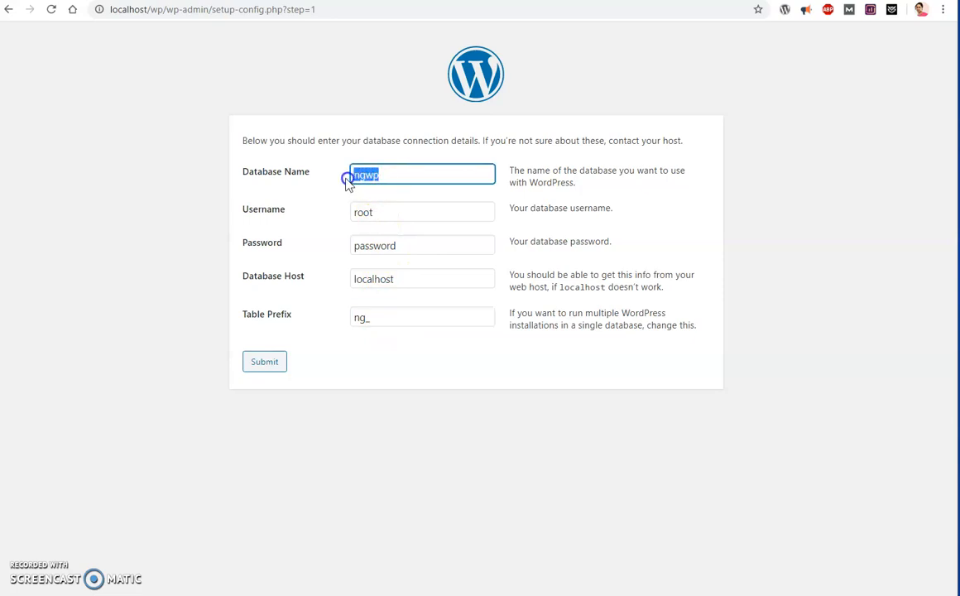
{"action": "mouse_move", "coordinate": [309, 213]}
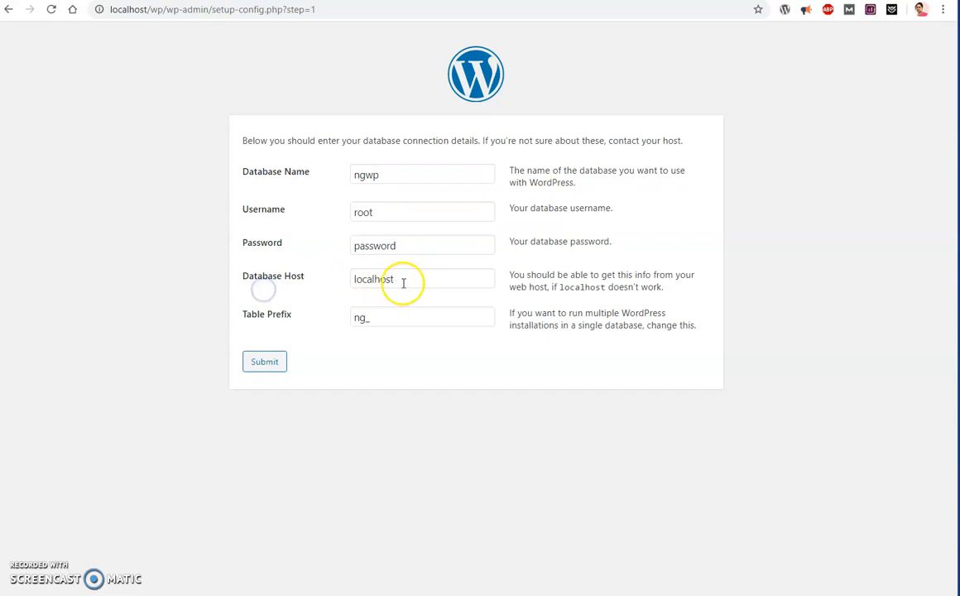
{"action": "mouse_move", "coordinate": [400, 317]}
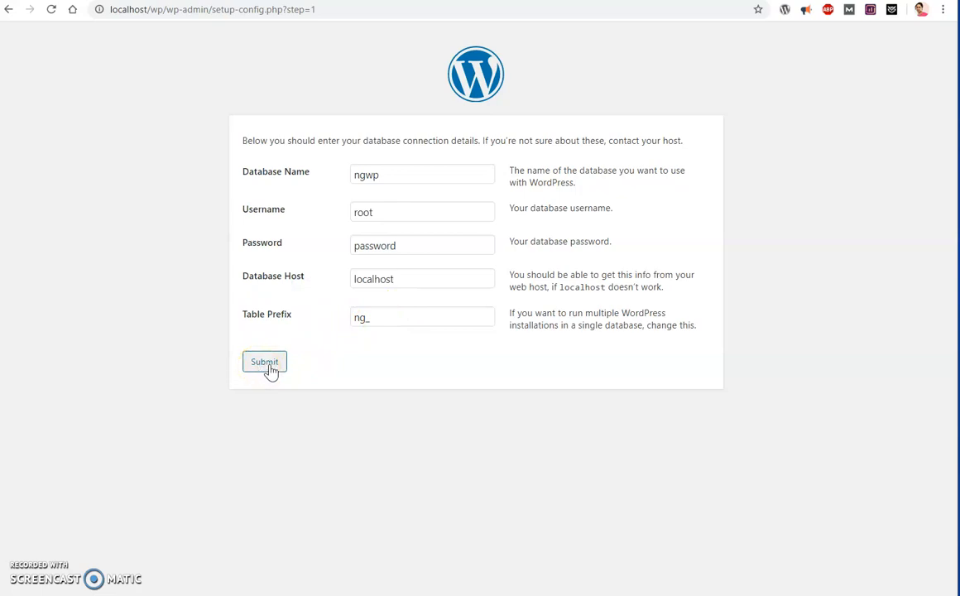
{"action": "left_click", "coordinate": [264, 362]}
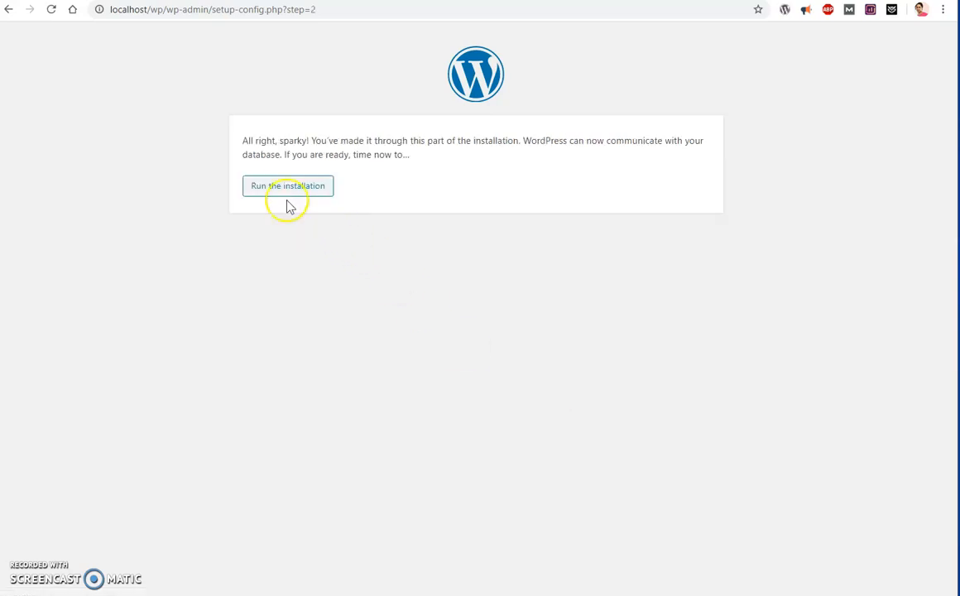
Run the installation with site title NGWP and admin username/password admin
{"action": "left_click", "coordinate": [287, 186]}
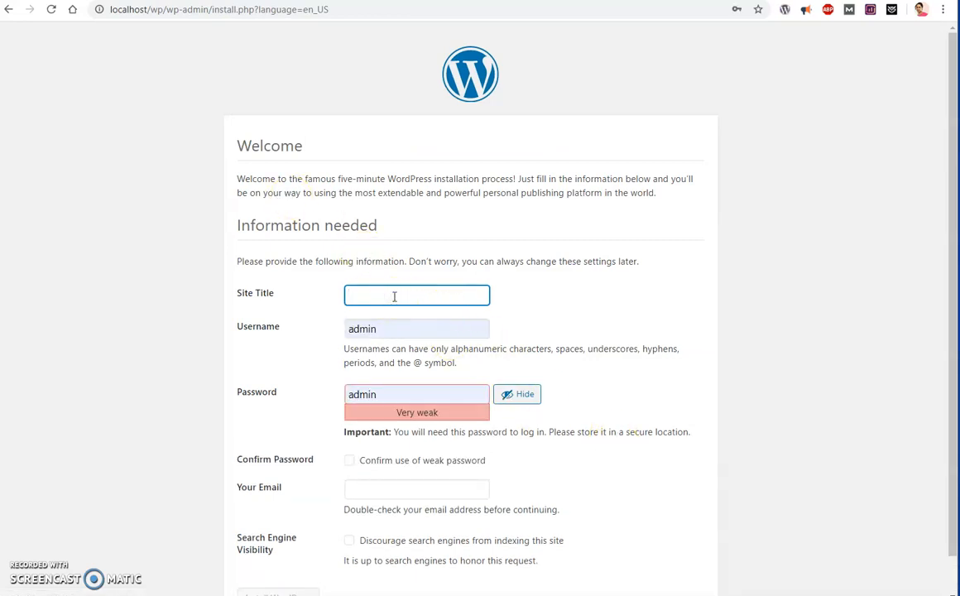
{"action": "type", "text": "NGWP"}
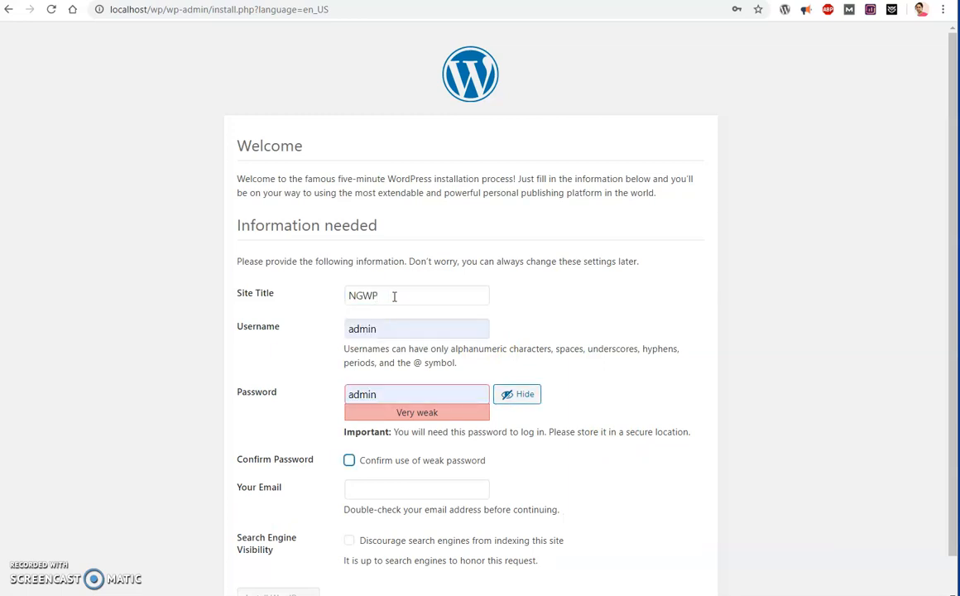
{"action": "type", "text": "admin@admin.co"}
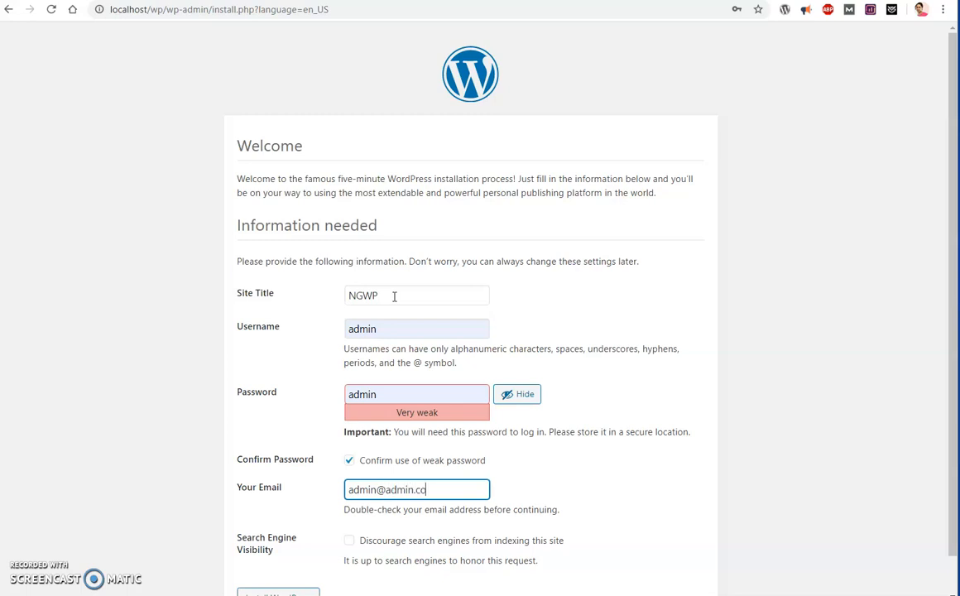
Discourage search engine indexing and complete Install WordPress to reach the Success page
{"action": "left_click", "coordinate": [349, 535]}
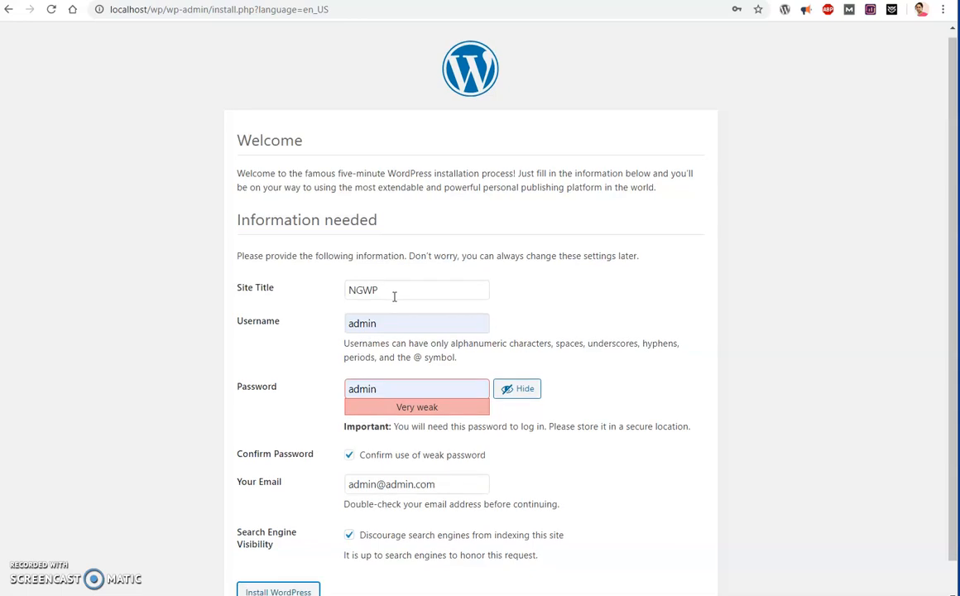
{"action": "scroll", "scroll_direction": "down", "scroll_amount": 3}
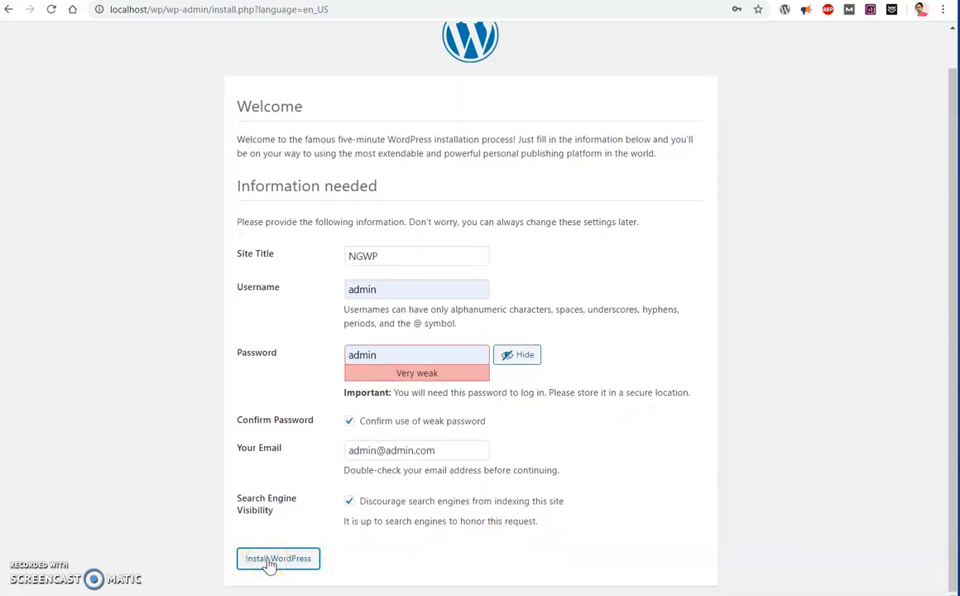
{"action": "left_click", "coordinate": [278, 558]}
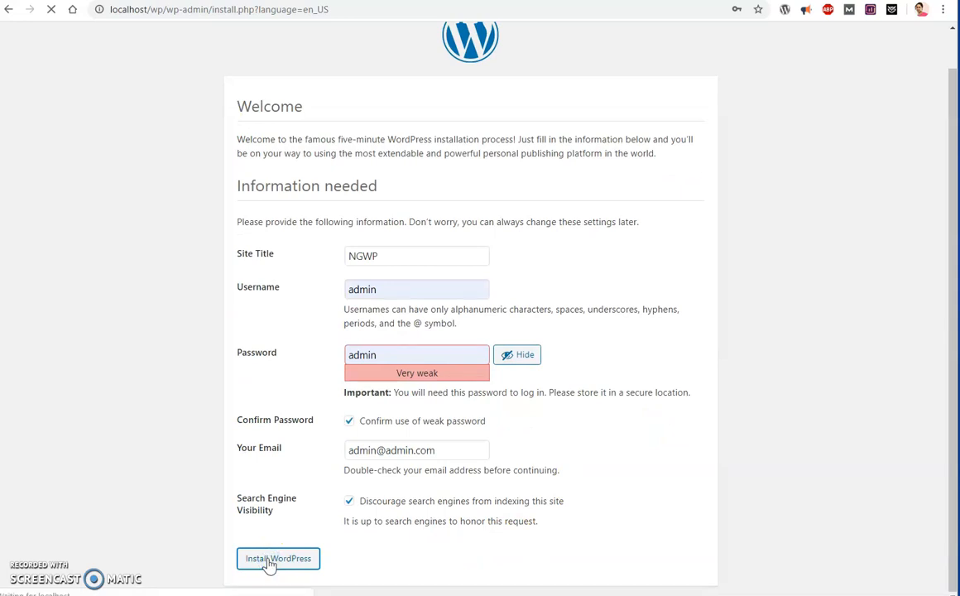
{"action": "left_click", "coordinate": [278, 558]}
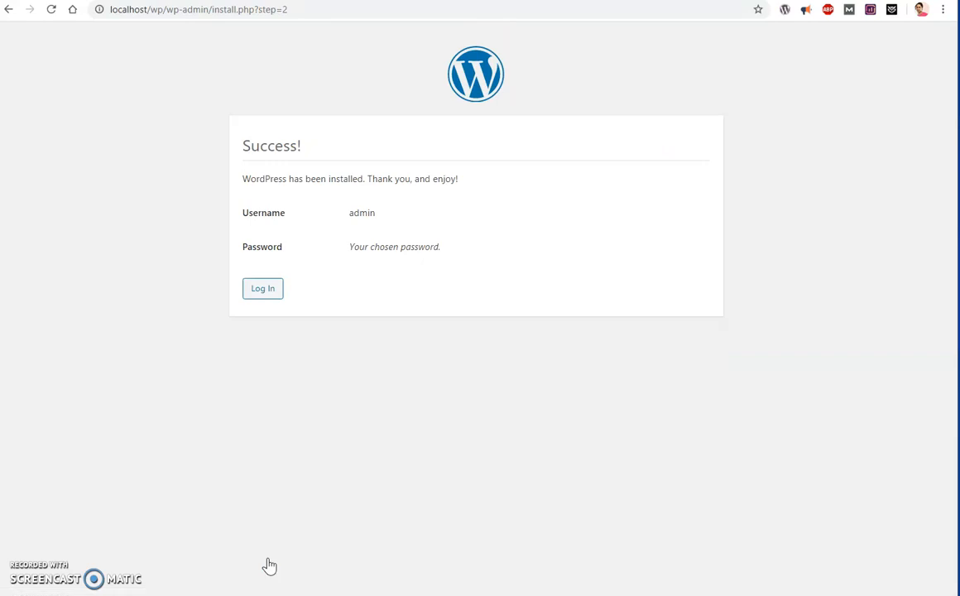
Log in as admin with Remember Me ticked, landing on the NGWP Dashboard
{"action": "left_click", "coordinate": [263, 288]}
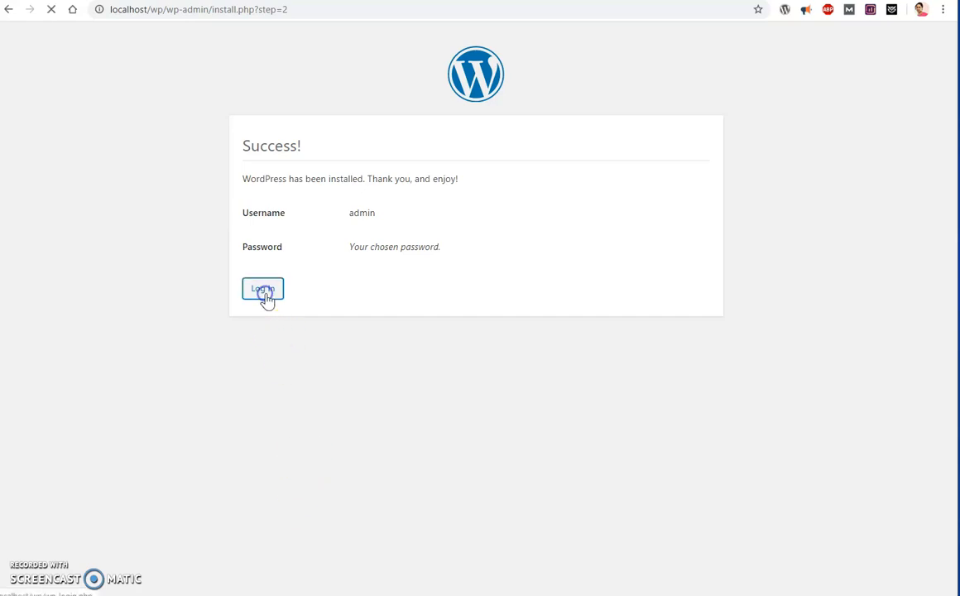
{"action": "left_click", "coordinate": [262, 288]}
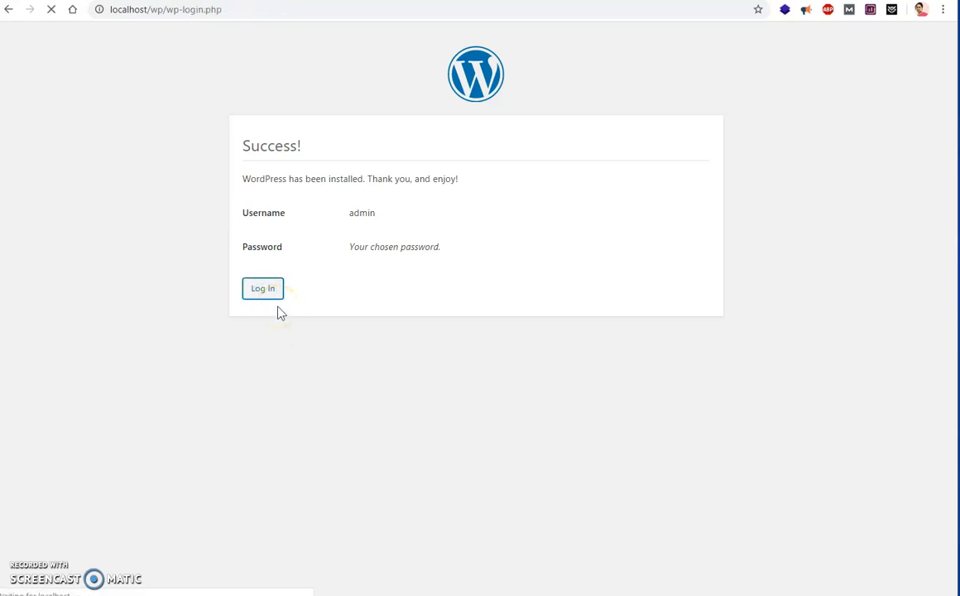
{"action": "left_click", "coordinate": [262, 288]}
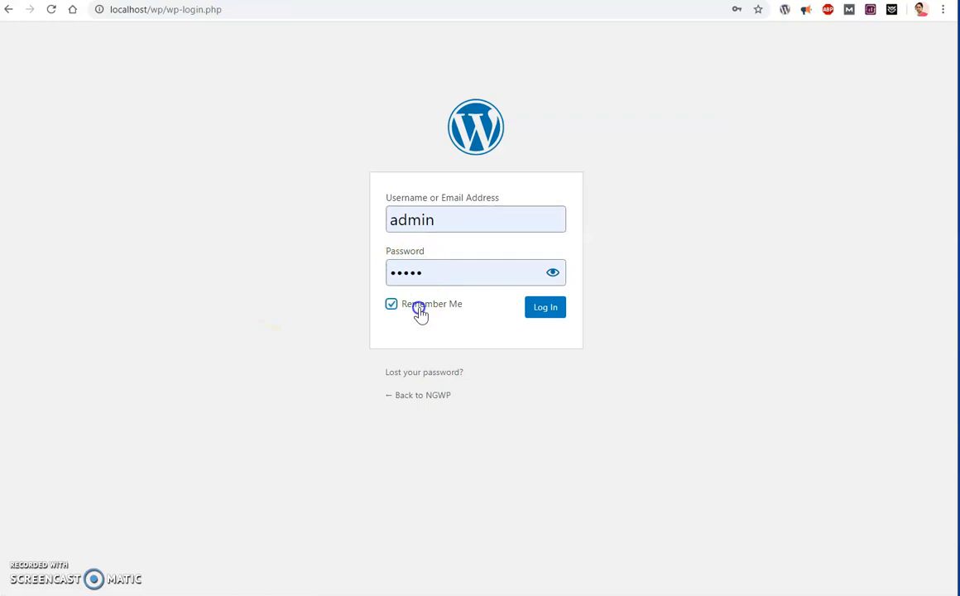
{"action": "left_click", "coordinate": [545, 307]}
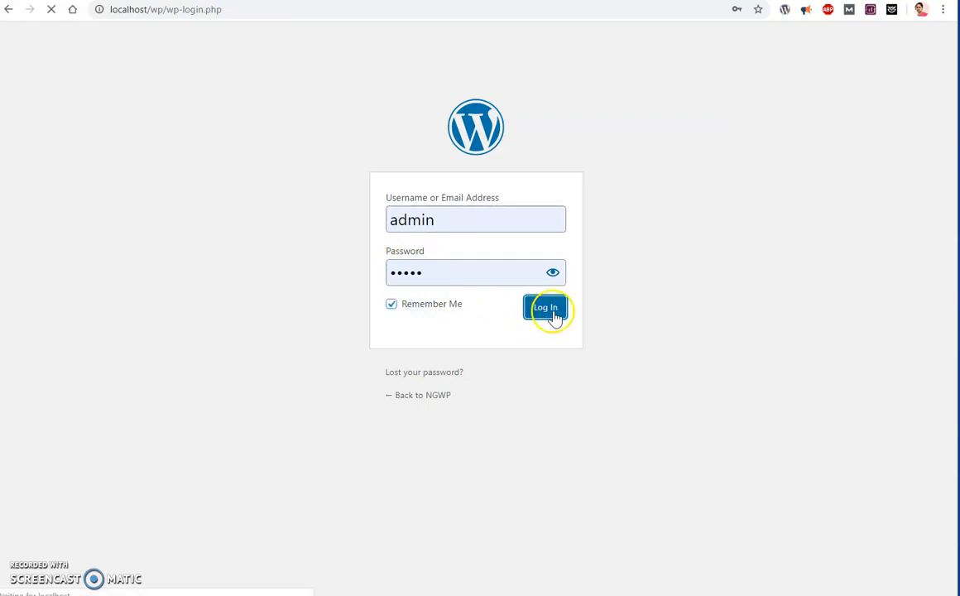
{"action": "left_click", "coordinate": [545, 307]}
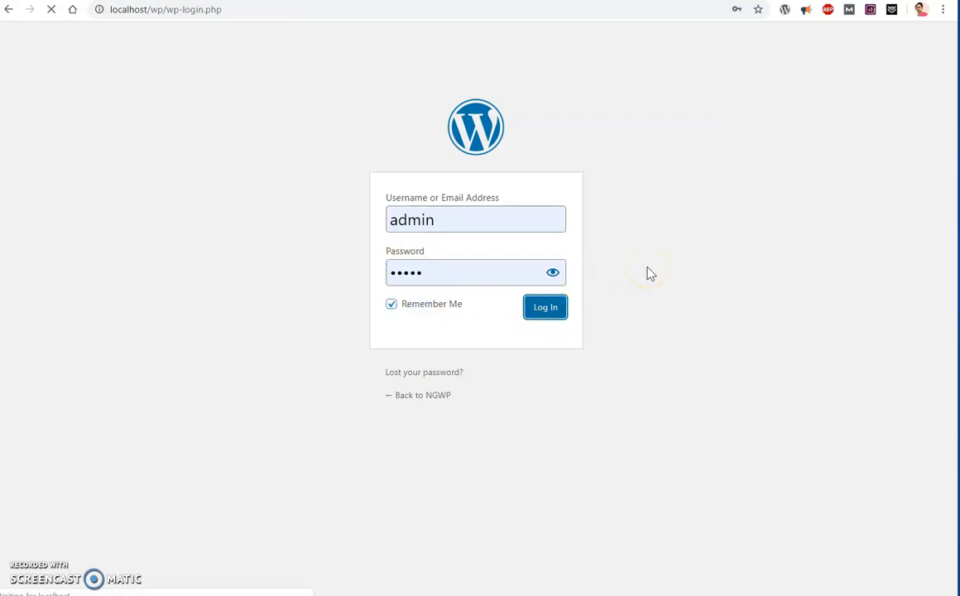
{"action": "left_click", "coordinate": [544, 307]}
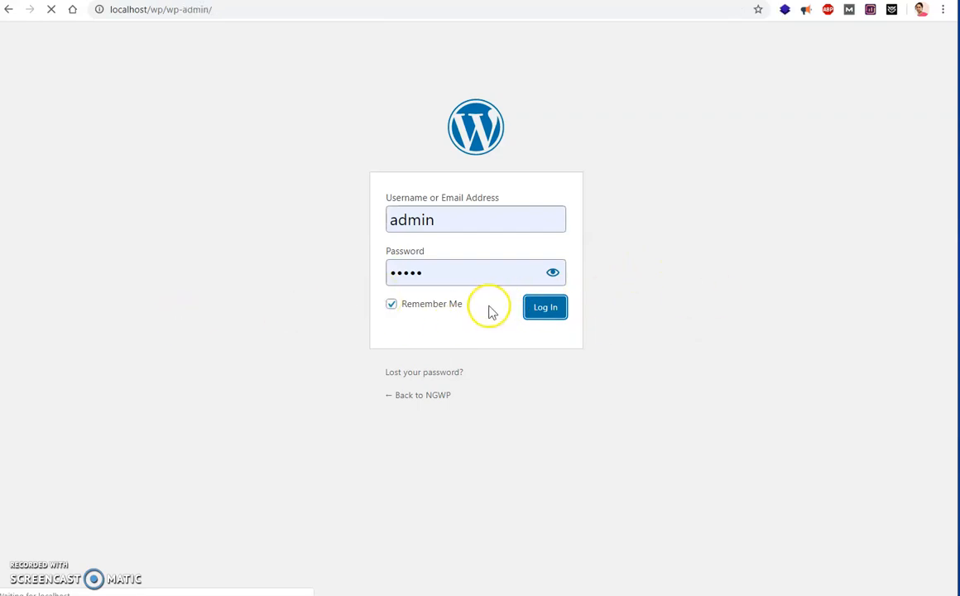
{"action": "left_click", "coordinate": [544, 307]}
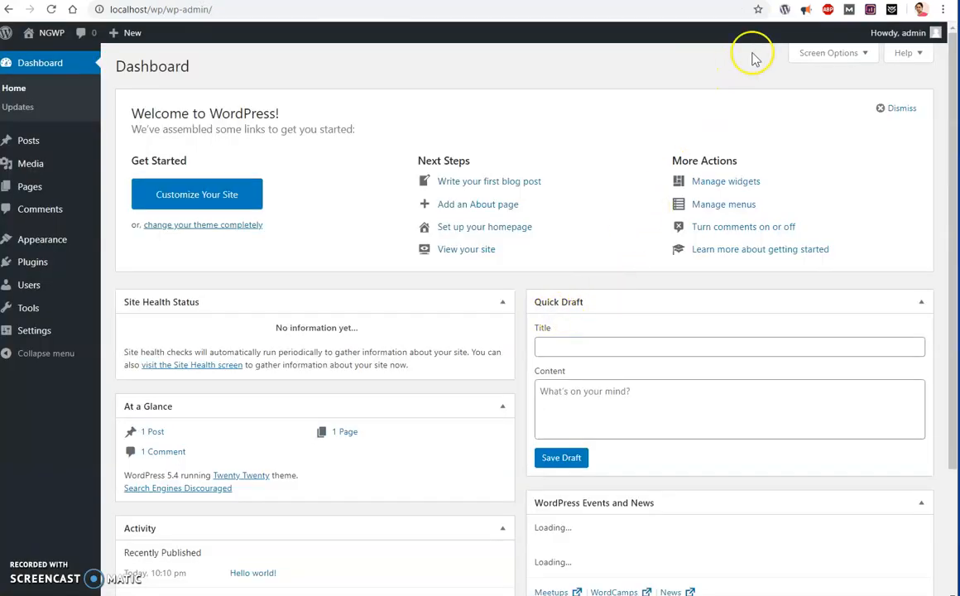
{"action": "left_click", "coordinate": [784, 9]}
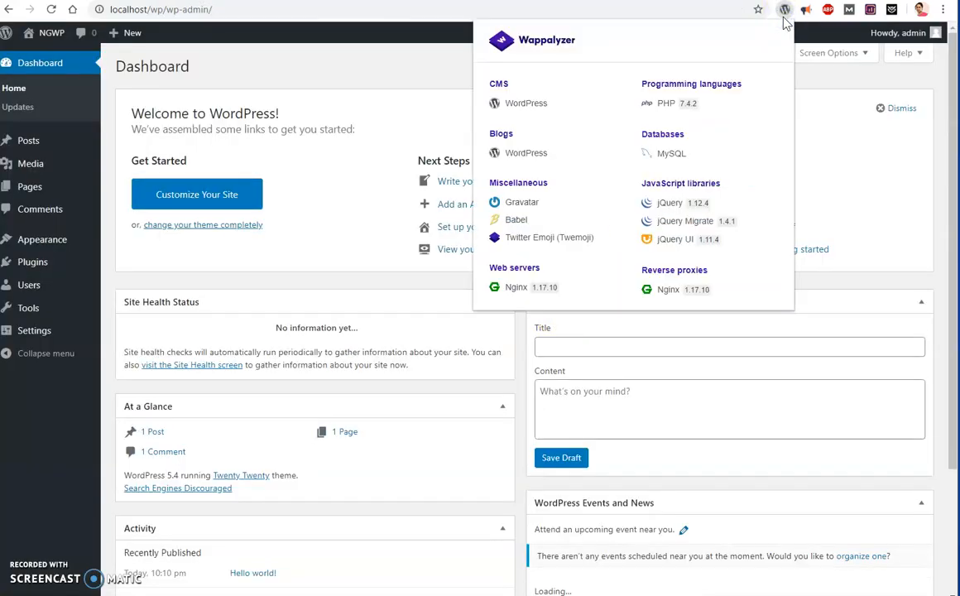
{"action": "mouse_move", "coordinate": [538, 290]}
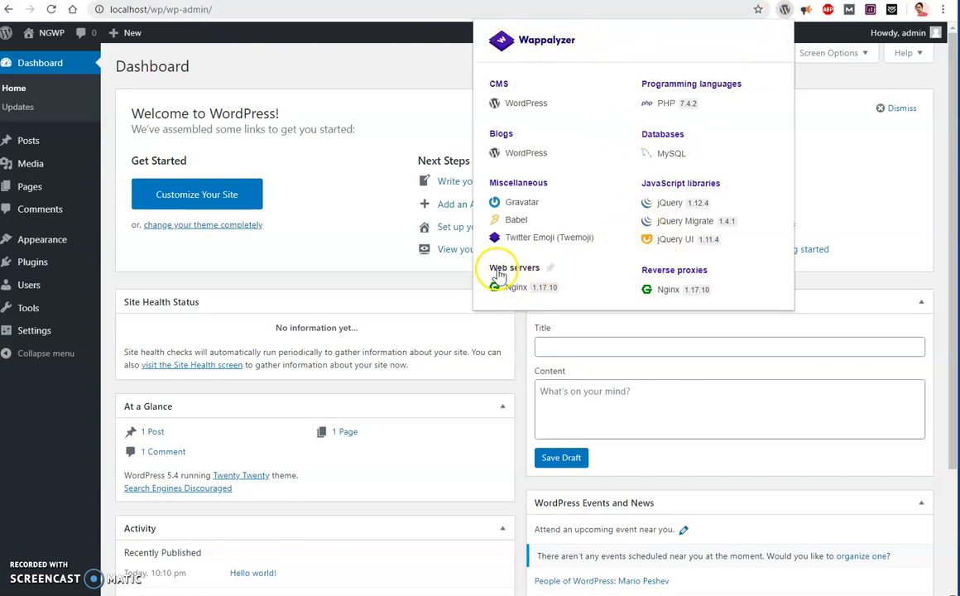
{"action": "mouse_move", "coordinate": [453, 152]}
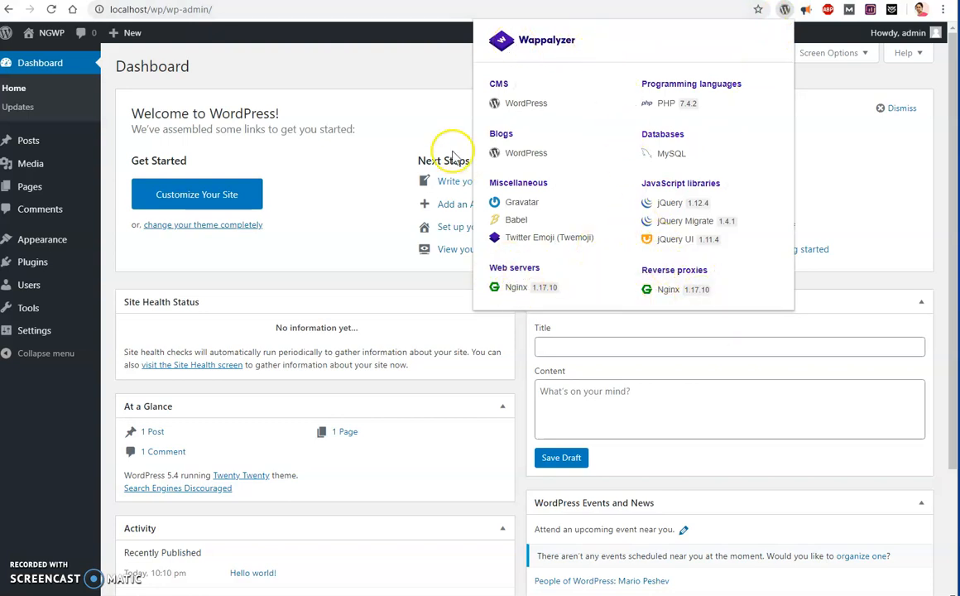
{"action": "mouse_move", "coordinate": [748, 292]}
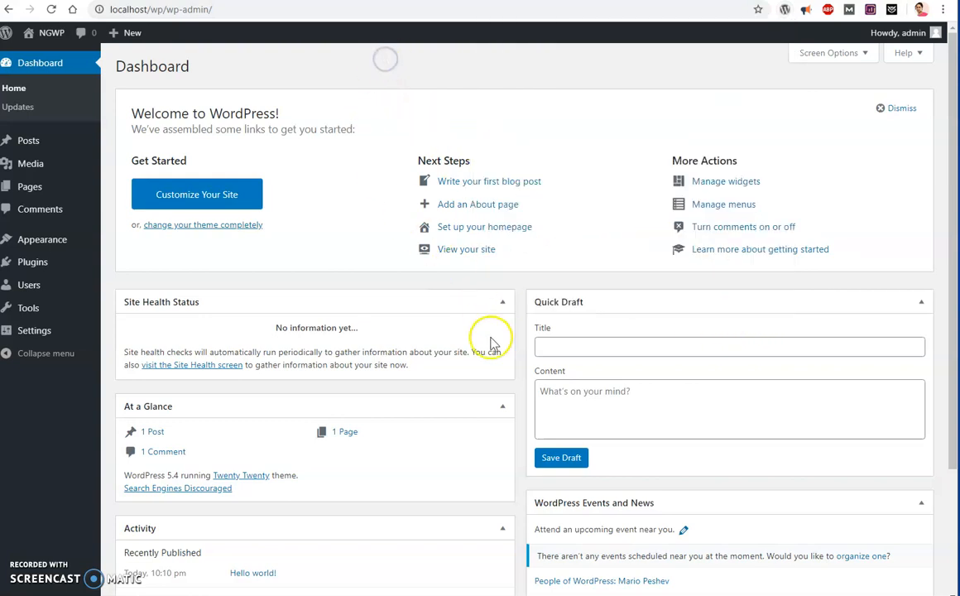
{"action": "mouse_move", "coordinate": [51, 32]}
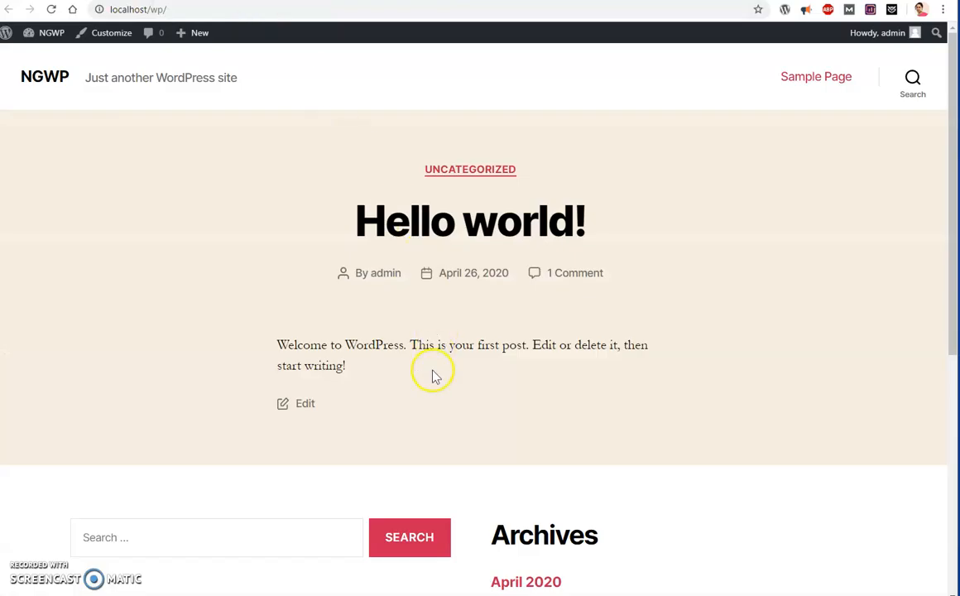
Scroll the NGWP front page at localhost/wp to view the Hello world! post and widgets
{"action": "scroll", "scroll_direction": "down", "scroll_amount": 3}
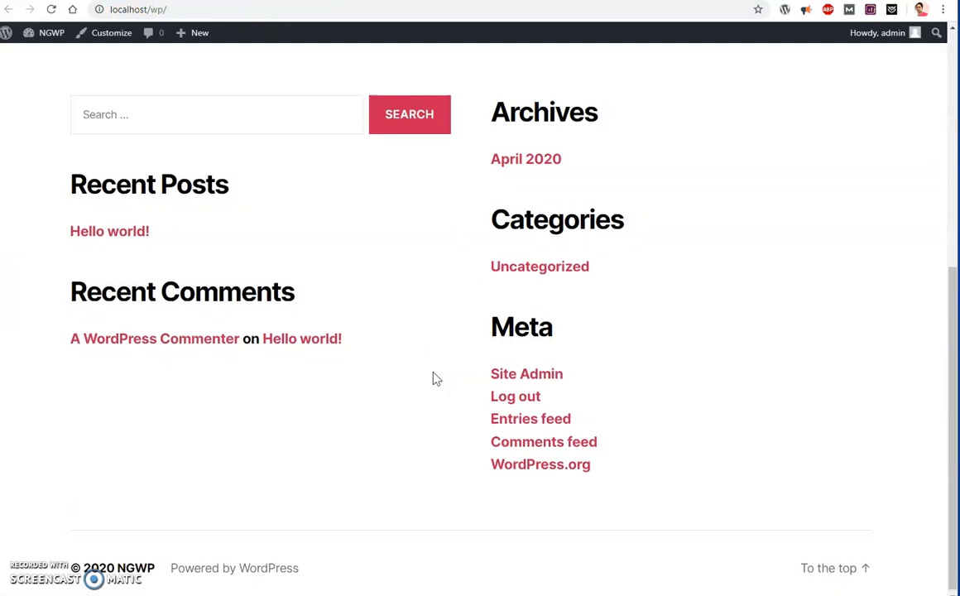
{"action": "scroll", "scroll_direction": "up", "scroll_amount": 3}
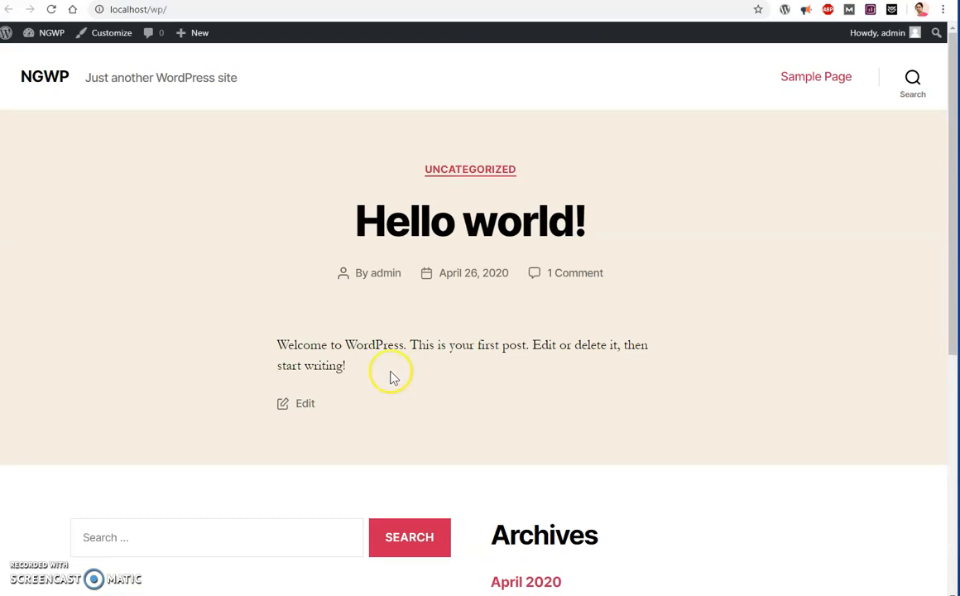
{"action": "mouse_move", "coordinate": [240, 339]}
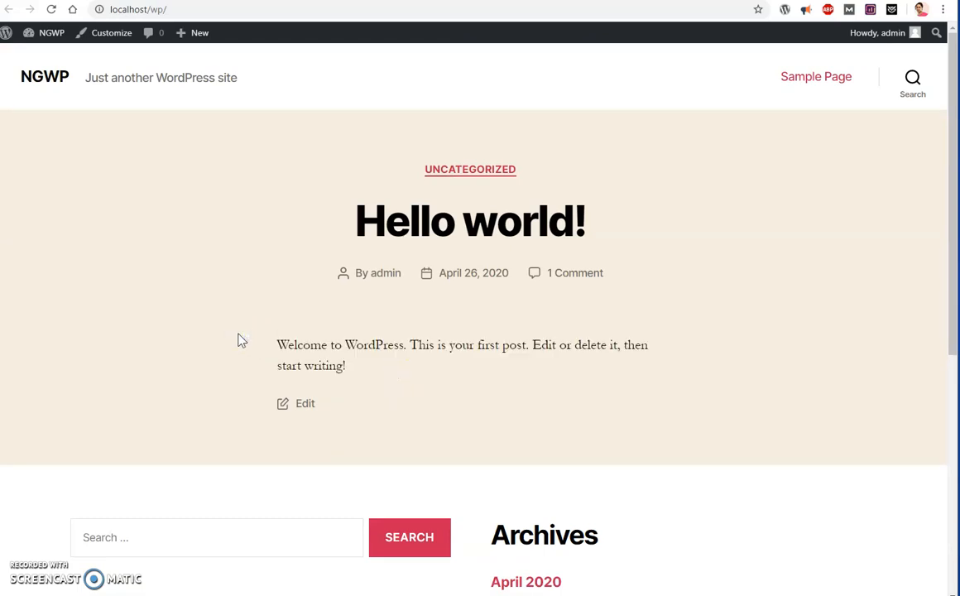